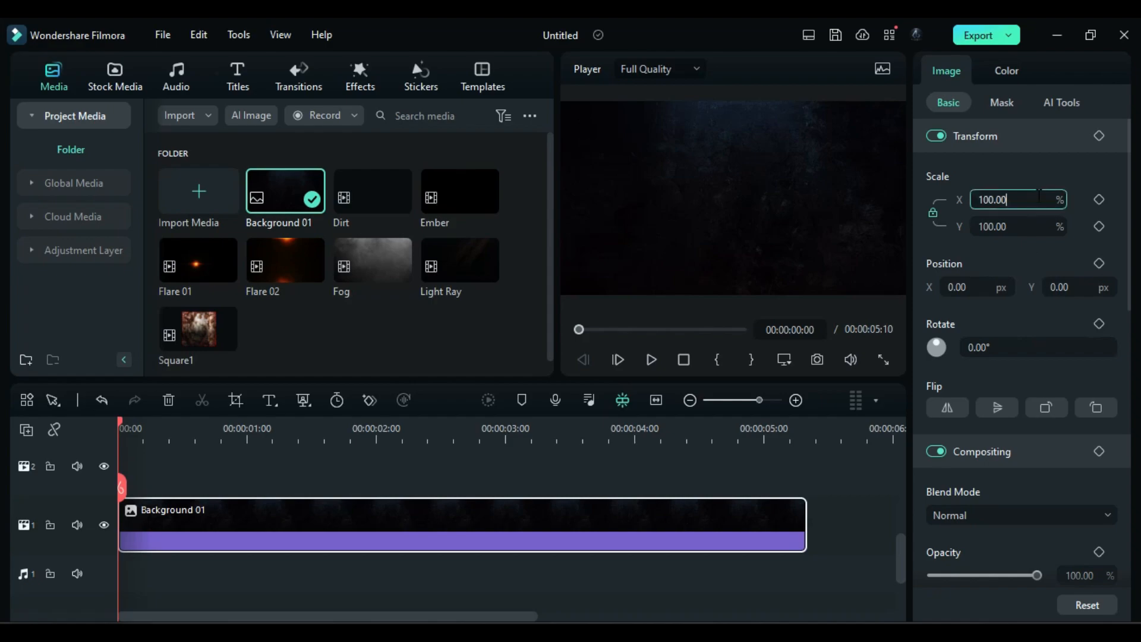
- Enter 230 as Background 01's Scale X value
{"action": "type", "text": "230.00"}
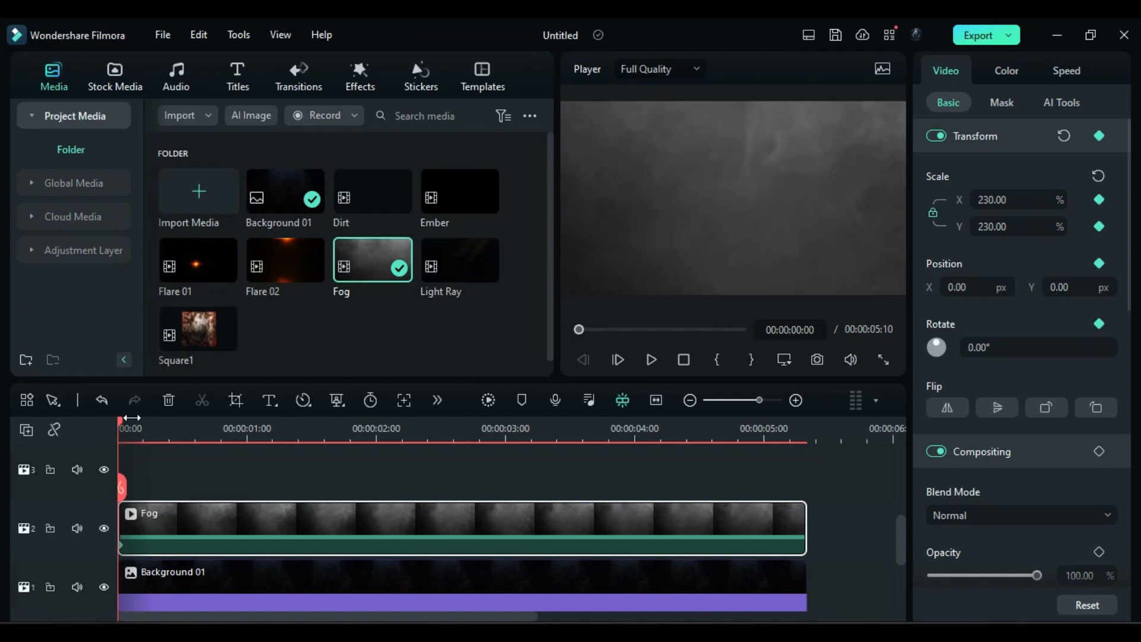
- Key the Fog clip's scale to 100 at 00:20 and place Ember on track 3
{"action": "triple_click", "coordinate": [1016, 227]}
{"action": "type", "text": "100"}
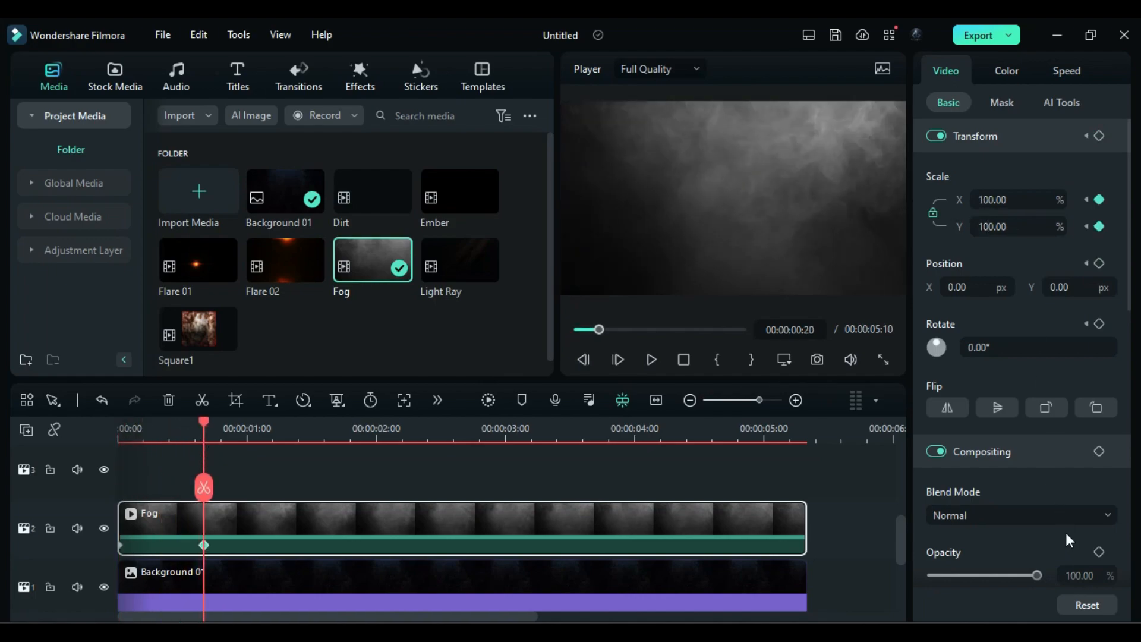
{"action": "left_click", "coordinate": [1019, 515]}
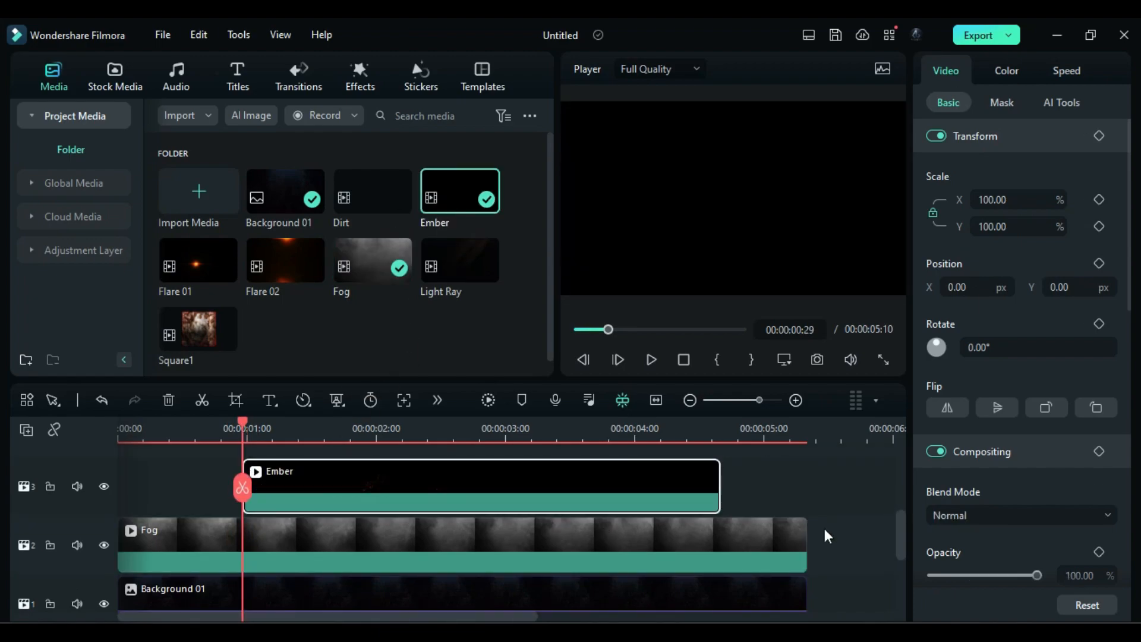
- Give Flare 02 Screen blending and scale keyframes from 230 down to 100
{"action": "left_click", "coordinate": [1019, 516]}
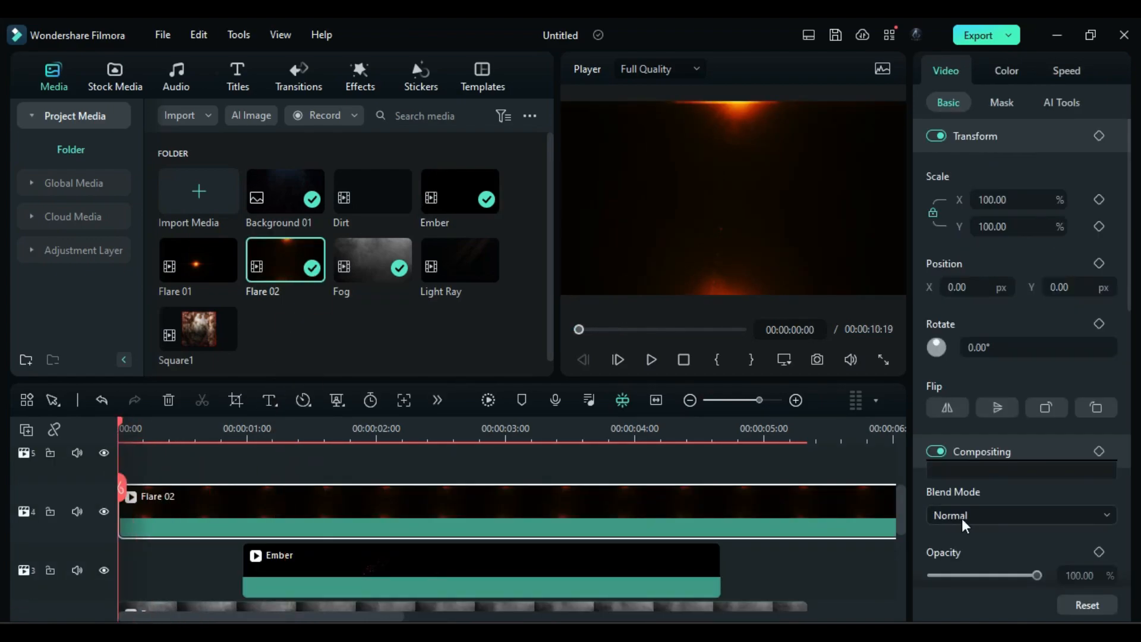
{"action": "left_click", "coordinate": [1019, 515]}
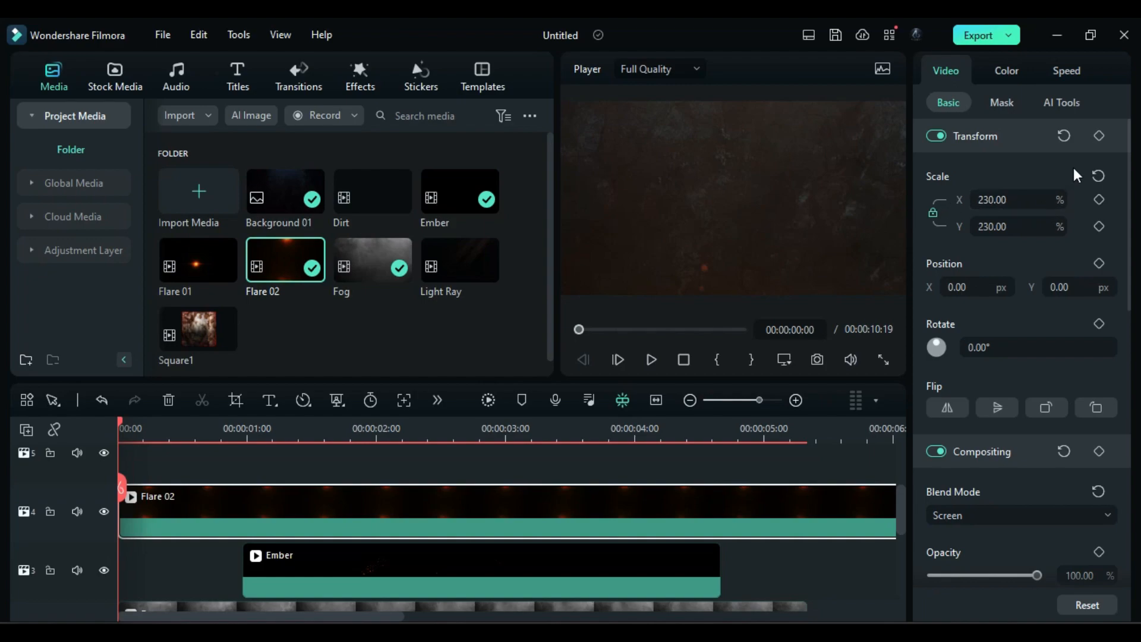
{"action": "left_click", "coordinate": [216, 428]}
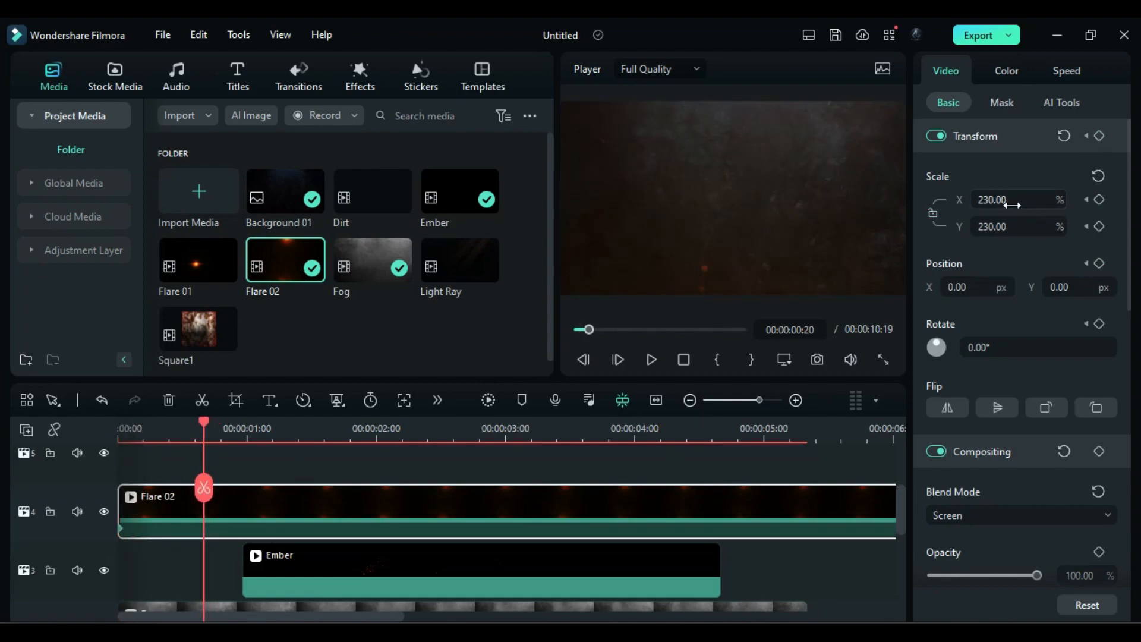
{"action": "triple_click", "coordinate": [1008, 200]}
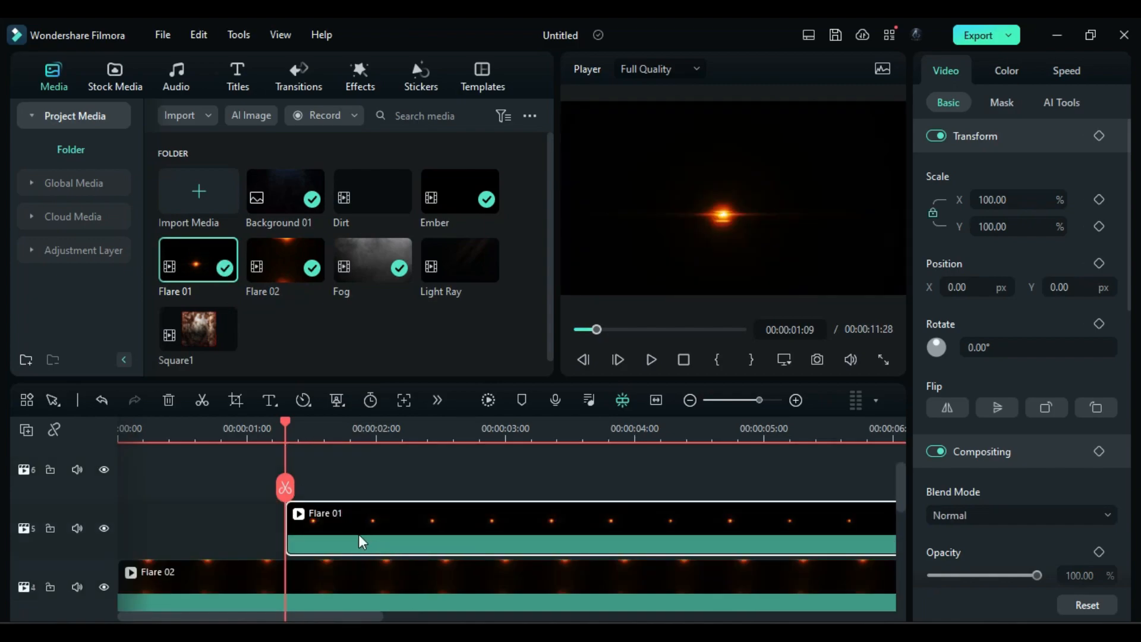
- Switch Flare 01's blend mode to Screen
{"action": "left_click", "coordinate": [1019, 515]}
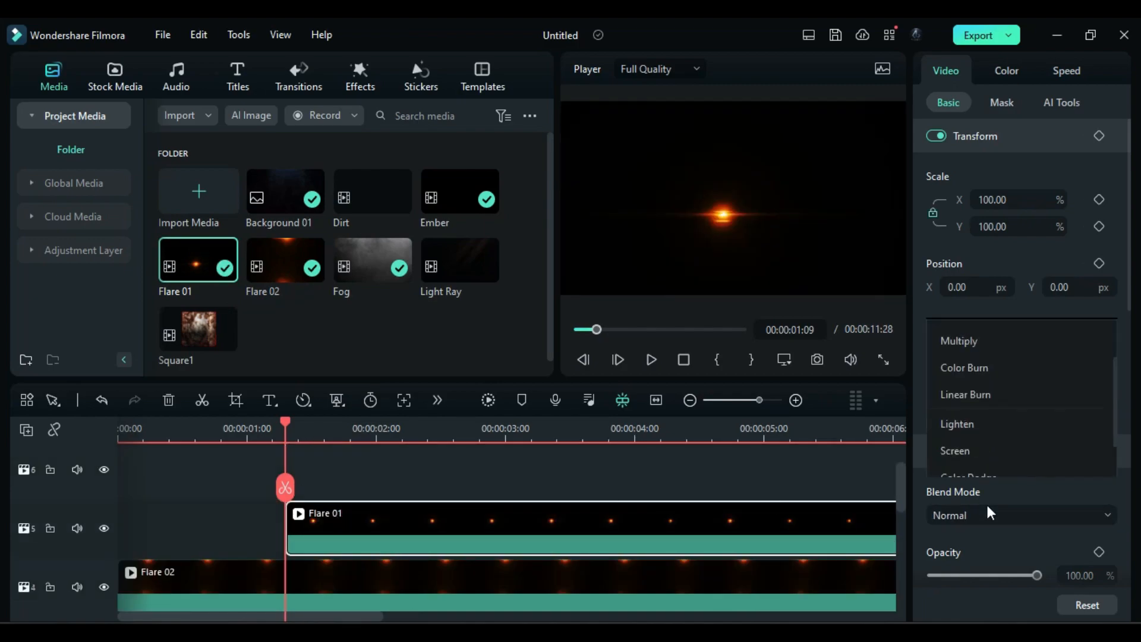
{"action": "left_click", "coordinate": [954, 451]}
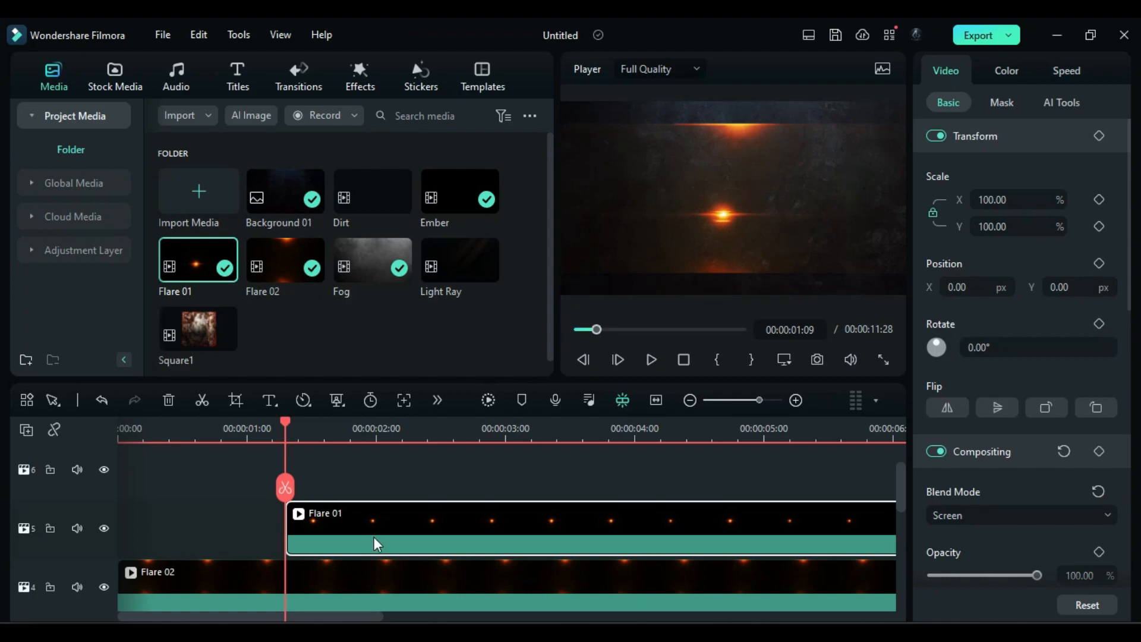
{"action": "mouse_move", "coordinate": [394, 554]}
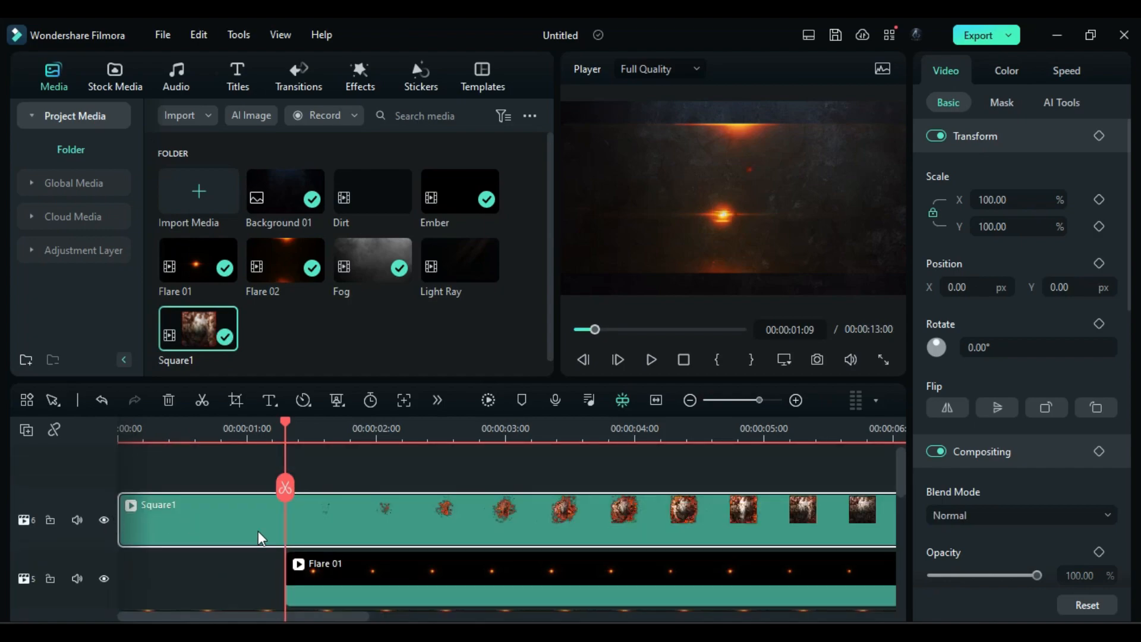
{"action": "mouse_move", "coordinate": [1063, 157]}
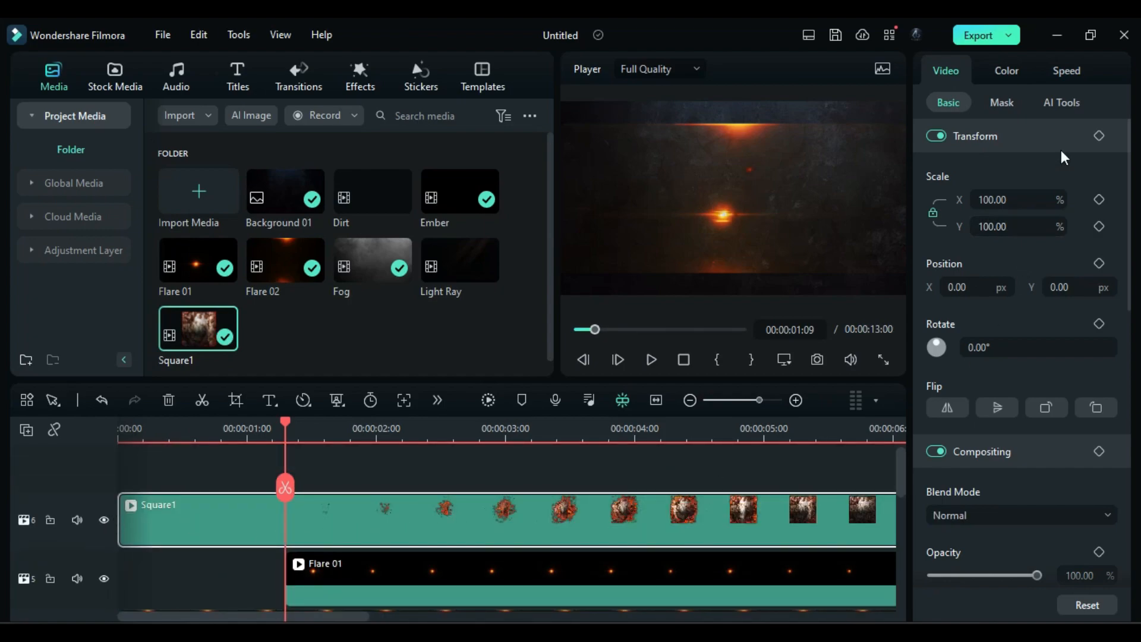
- Set Square1's uniform speed to 1.50x and add a Default Title reading AB PLANET
{"action": "left_click", "coordinate": [1066, 71]}
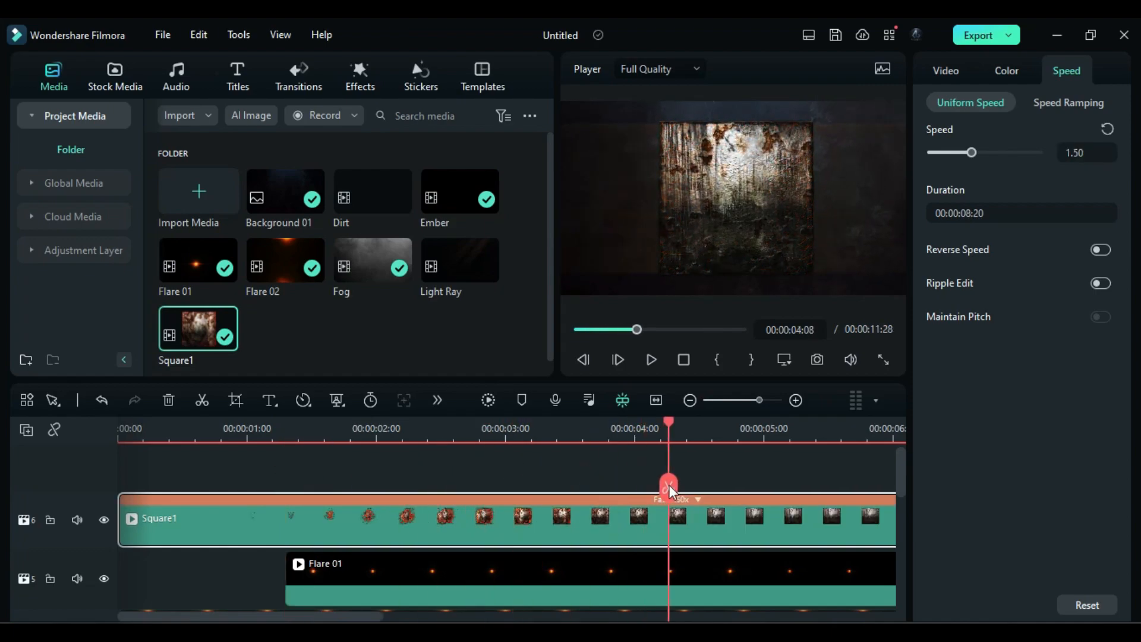
{"action": "left_click", "coordinate": [704, 517]}
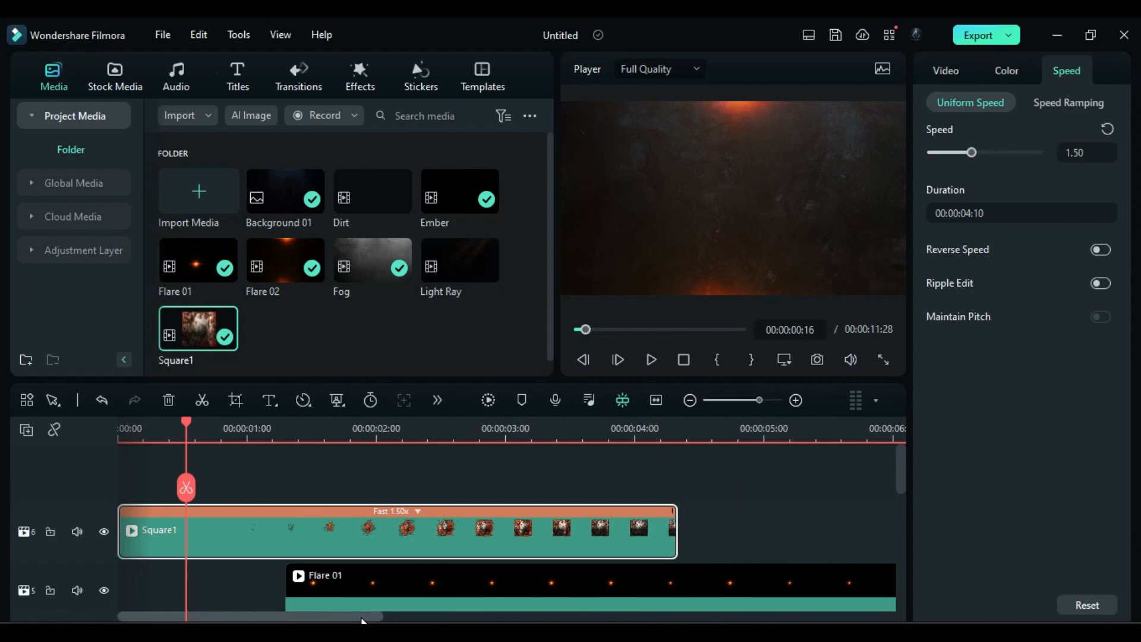
{"action": "left_click", "coordinate": [237, 76]}
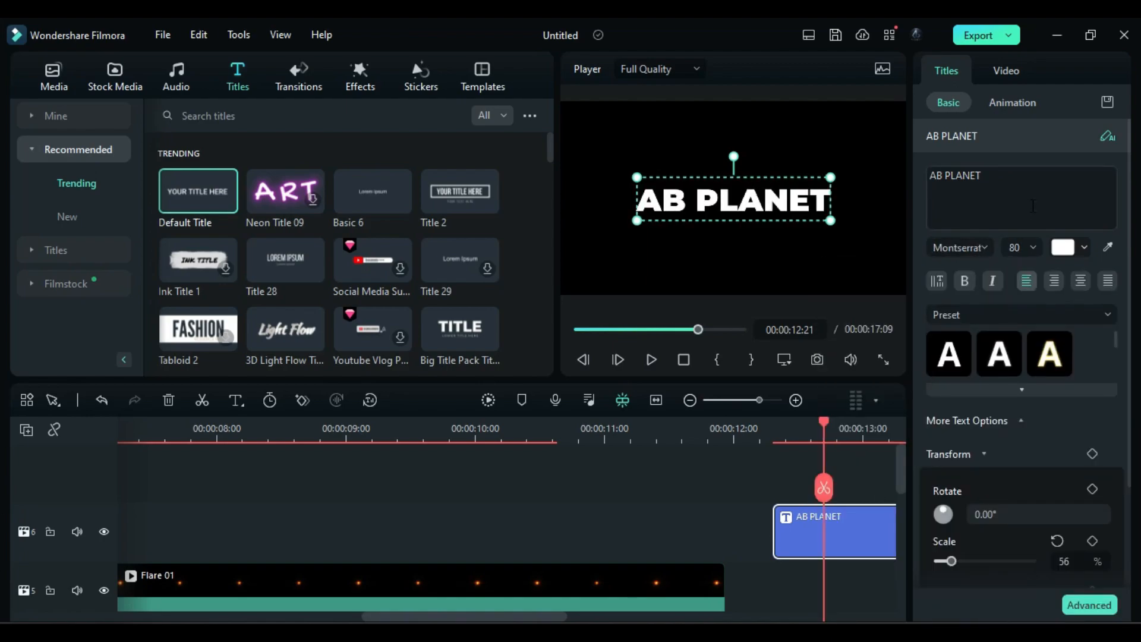
- Widen AB PLANET's letter spacing to 15 and add a PRESENTS line in Montserrat Regular
{"action": "left_click", "coordinate": [1090, 605]}
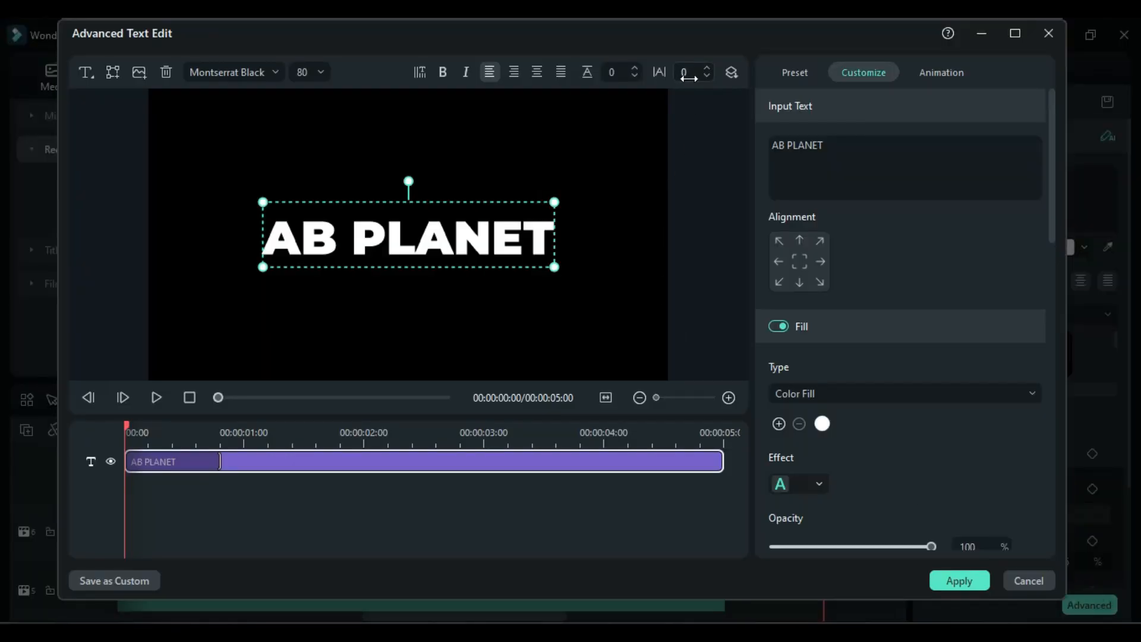
{"action": "left_click", "coordinate": [706, 68]}
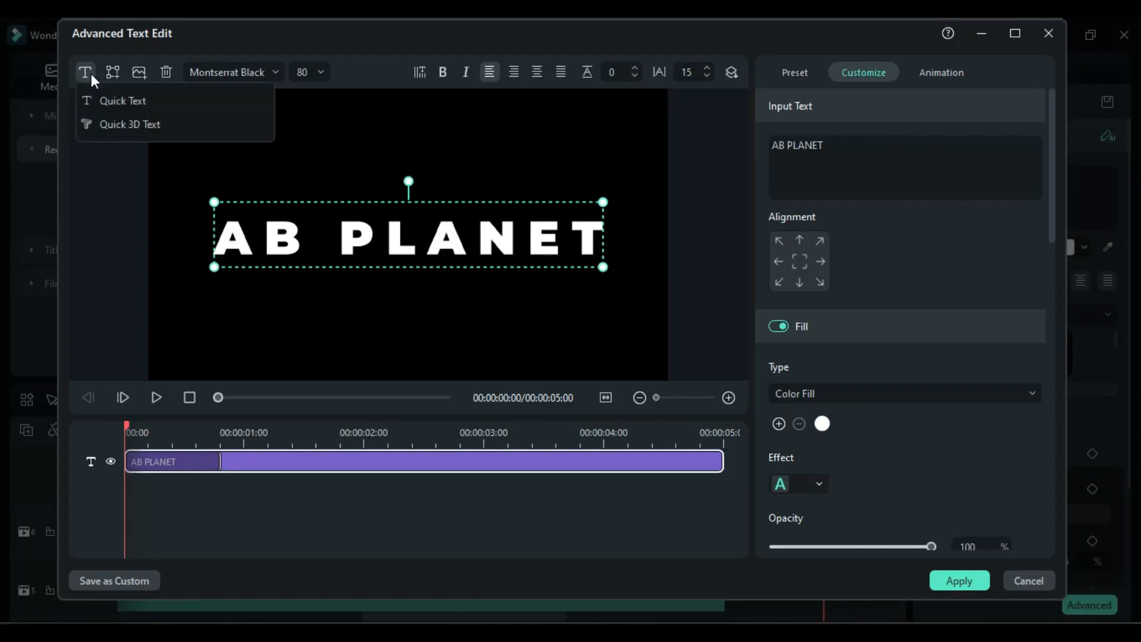
{"action": "left_click", "coordinate": [123, 101]}
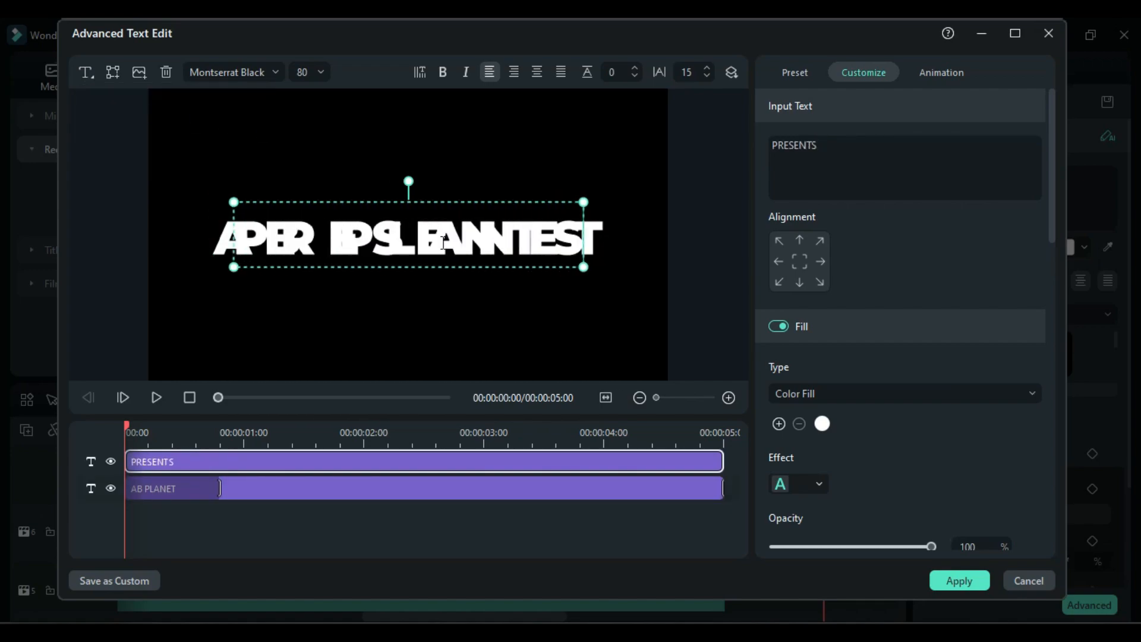
{"action": "left_click", "coordinate": [231, 71]}
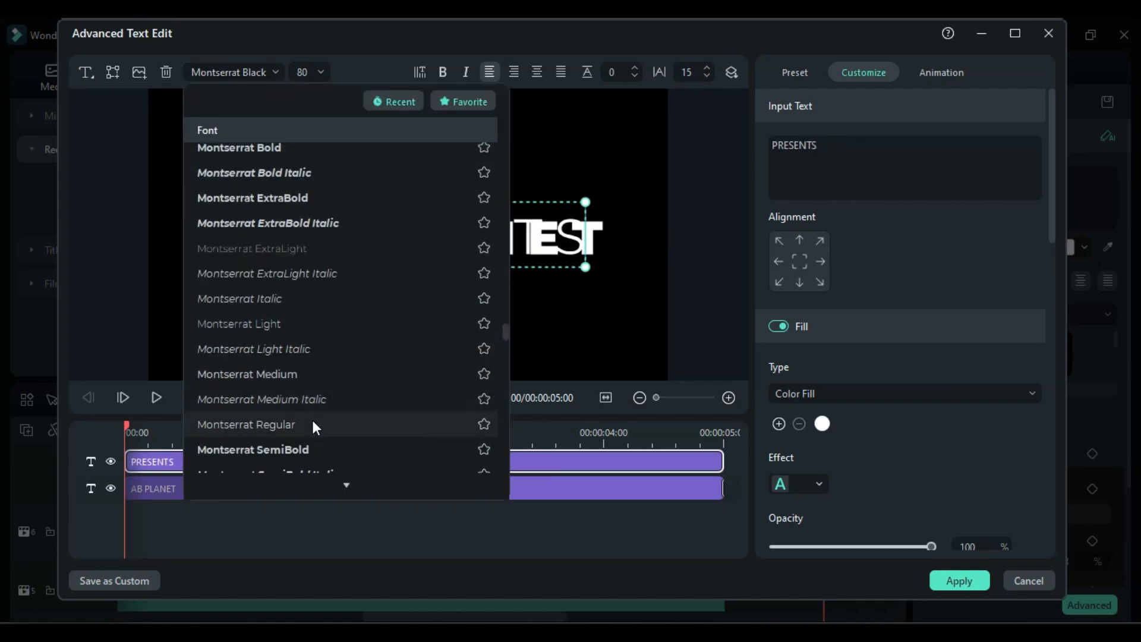
{"action": "left_click", "coordinate": [153, 489]}
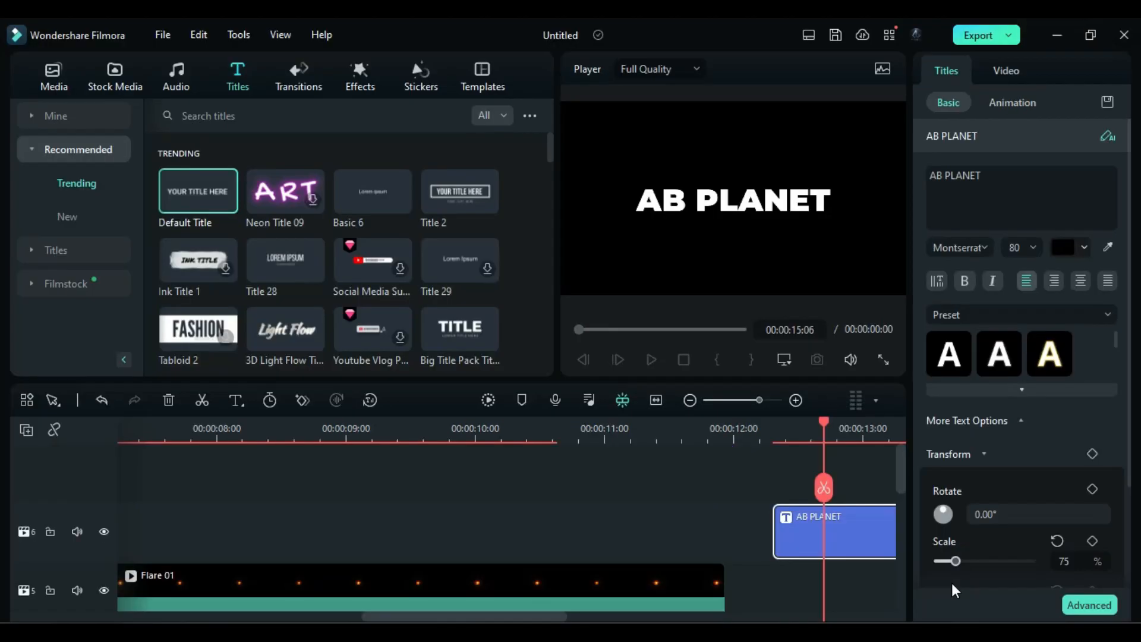
- Save a snapshot of the title frame and recolour the PRESENTS text
{"action": "left_click", "coordinate": [53, 75]}
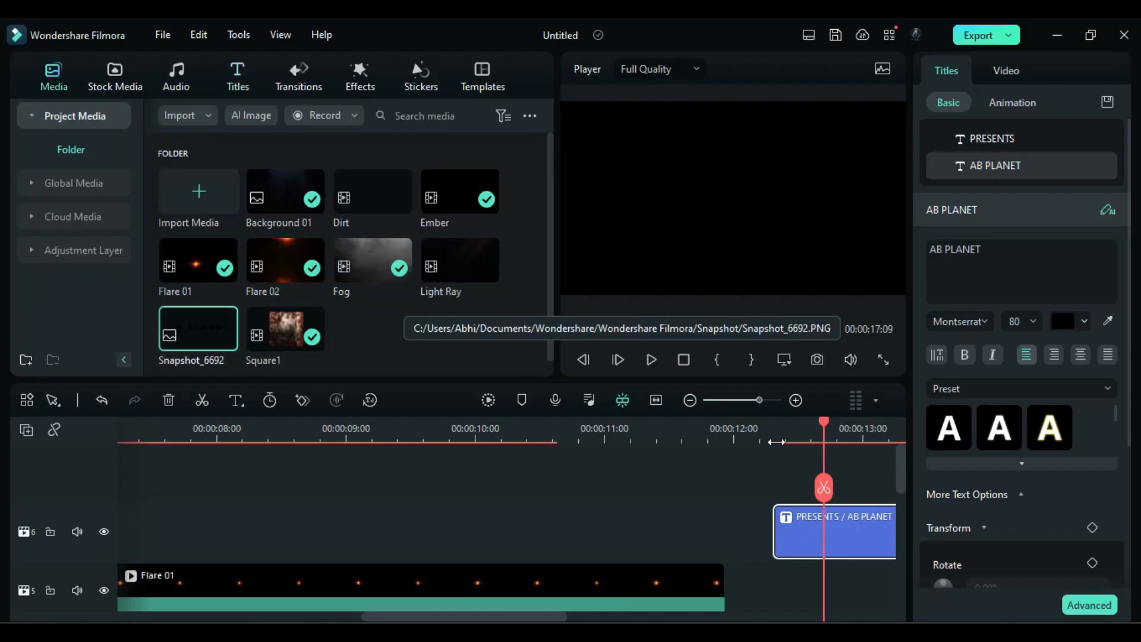
{"action": "left_click", "coordinate": [1086, 321]}
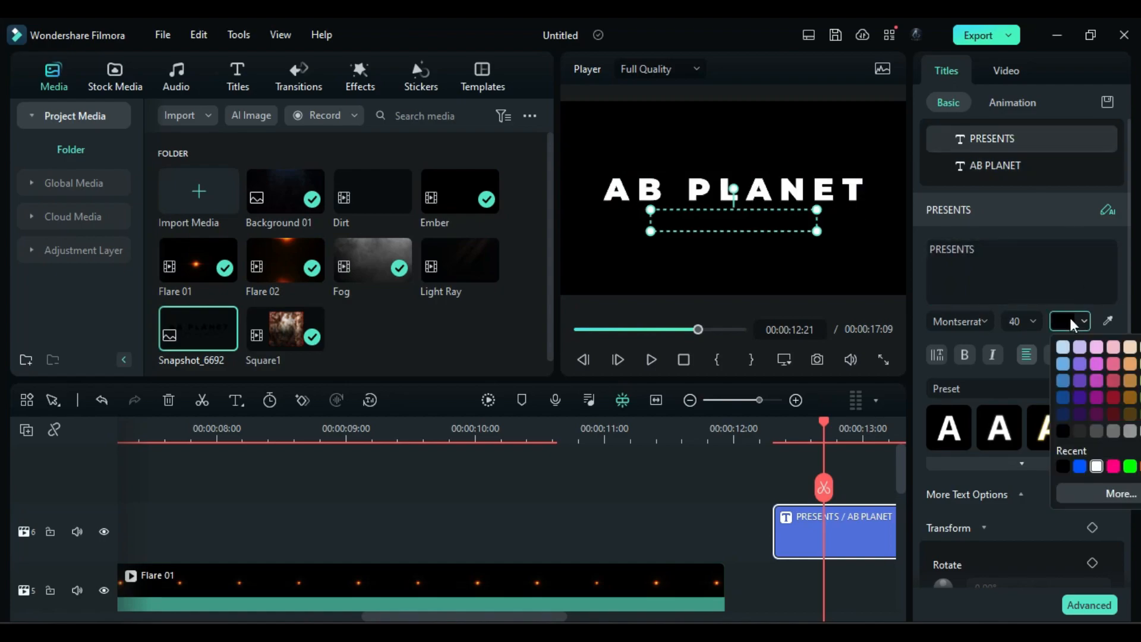
{"action": "left_click", "coordinate": [1089, 605]}
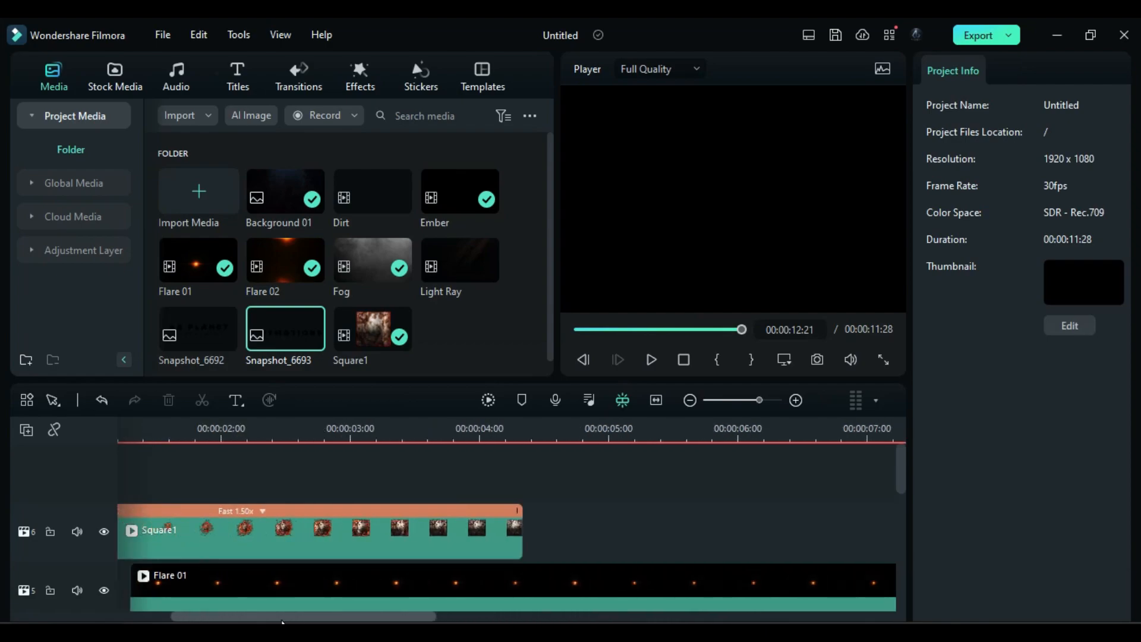
{"action": "left_click", "coordinate": [320, 529]}
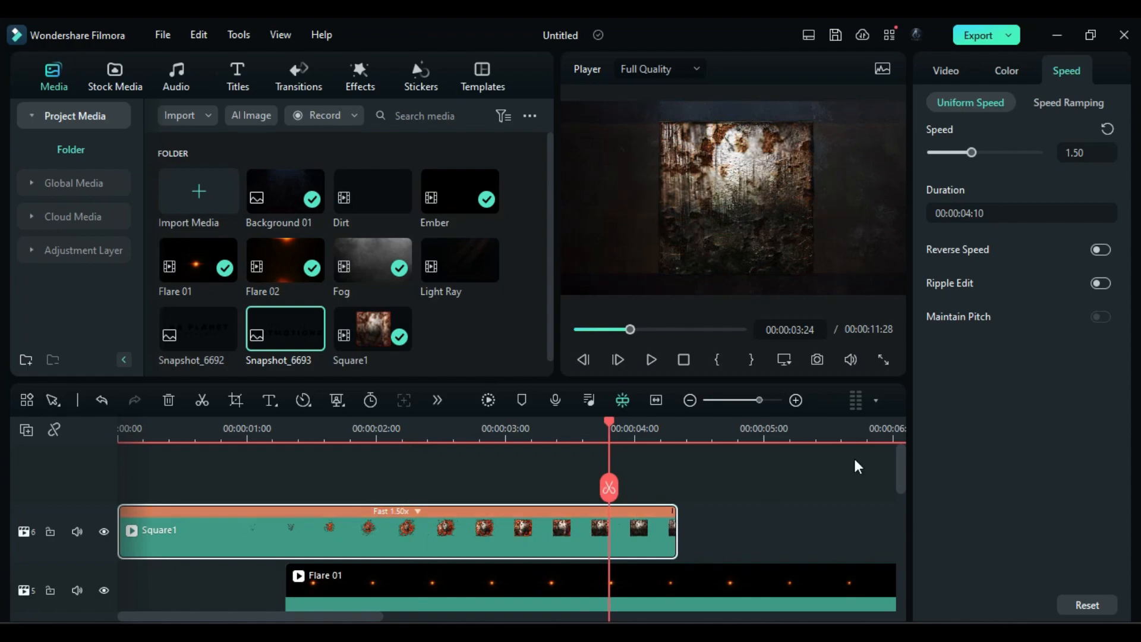
- Mask Square1 with the imported AB PLANET snapshot and raise its exposure and brightness
{"action": "left_click", "coordinate": [946, 70]}
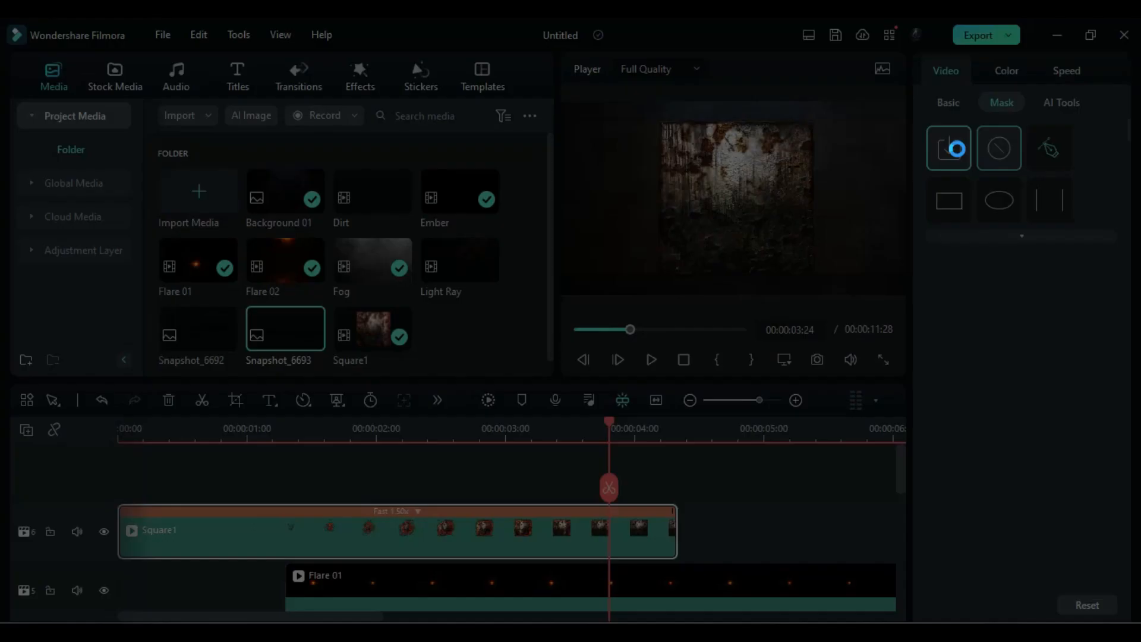
{"action": "left_click", "coordinate": [949, 148]}
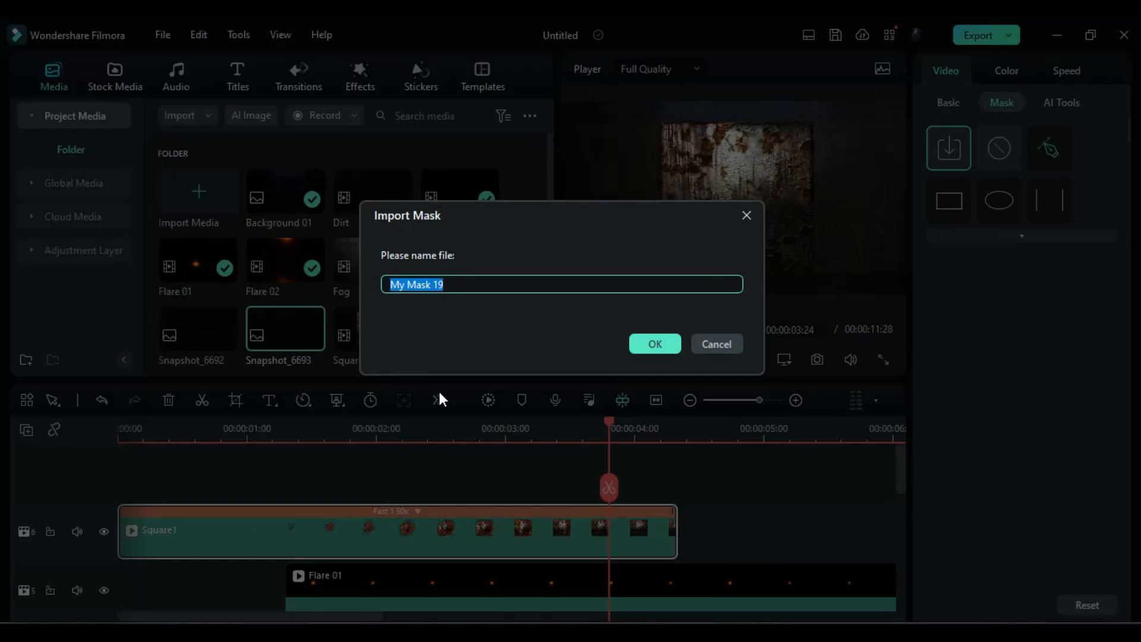
{"action": "left_click", "coordinate": [653, 344]}
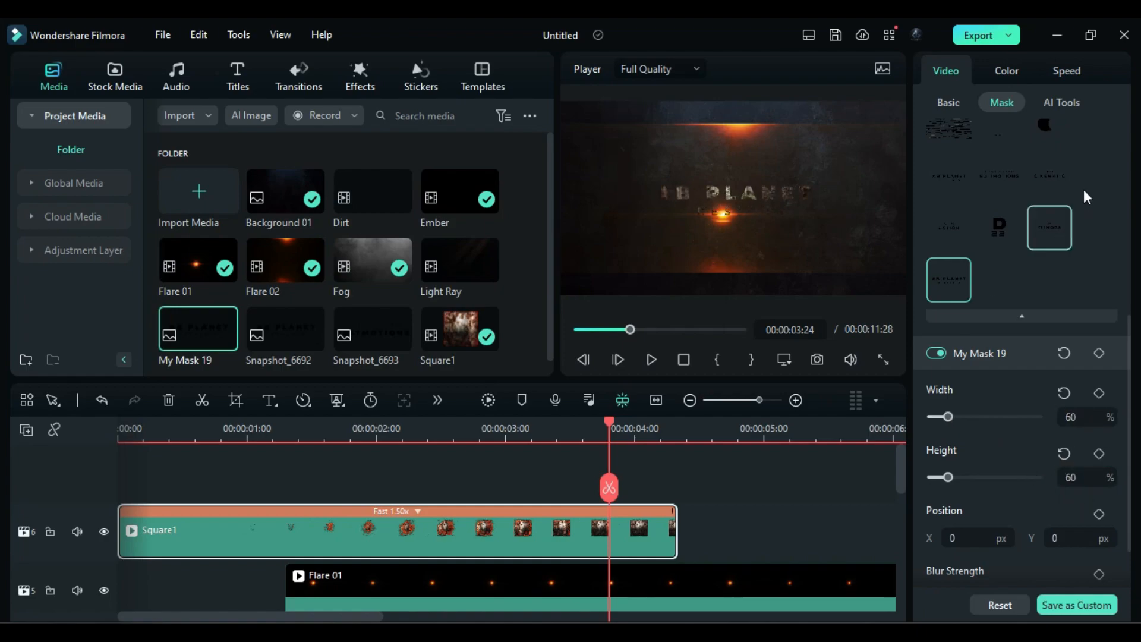
{"action": "left_click", "coordinate": [1006, 71]}
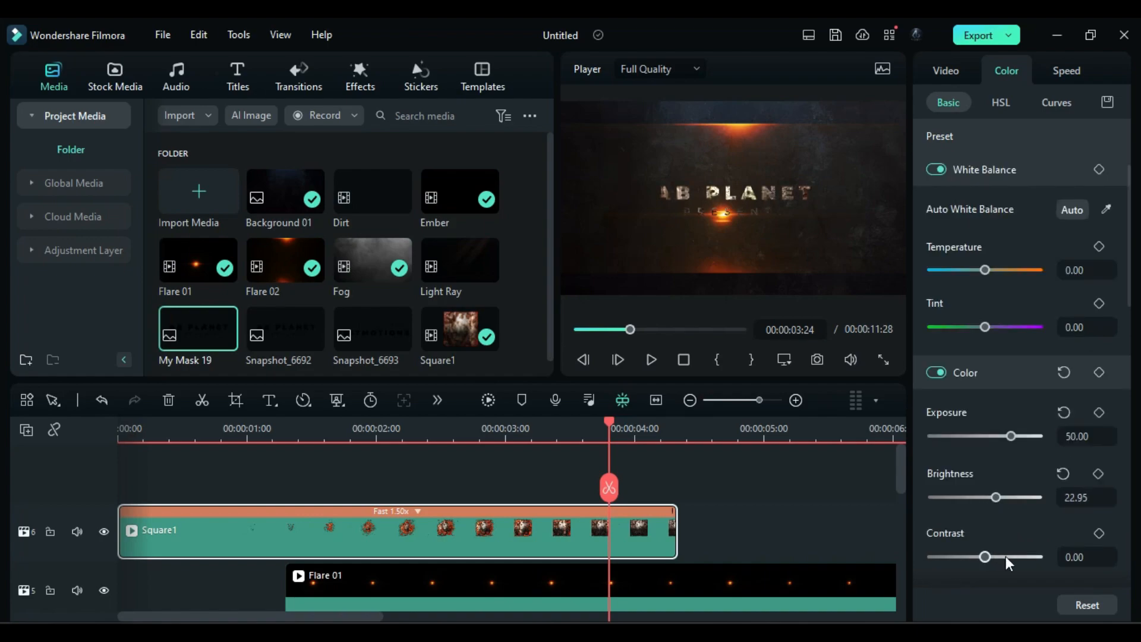
- Cool Square1's temperature, boost contrast, and add a small, lightly blurred drop shadow
{"action": "scroll", "scroll_direction": "down", "scroll_amount": 3}
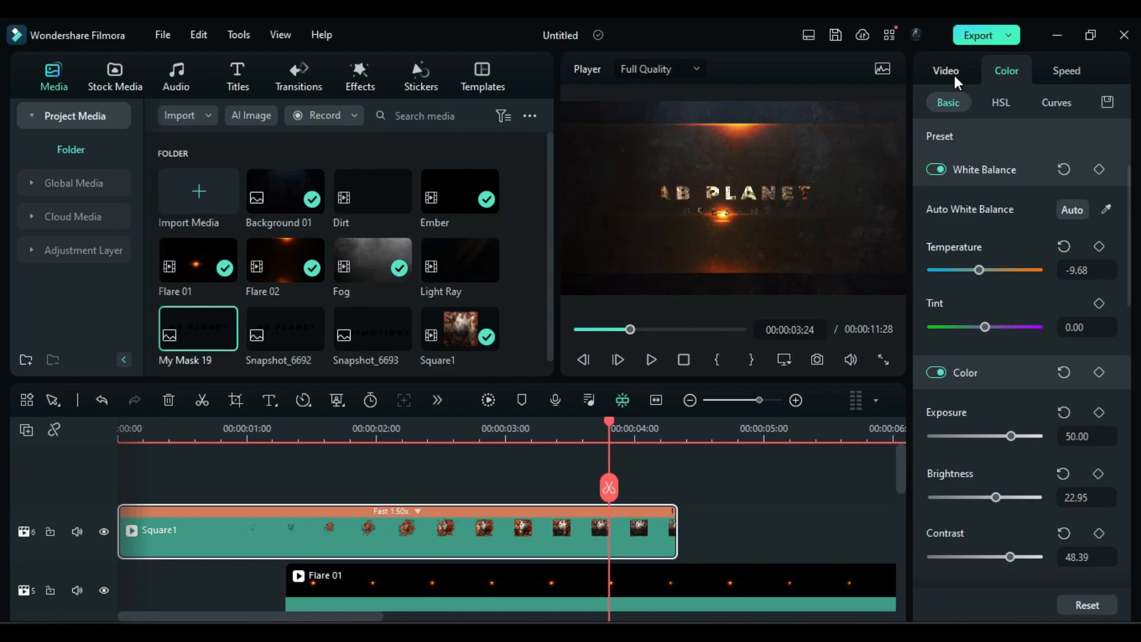
{"action": "left_click", "coordinate": [946, 71]}
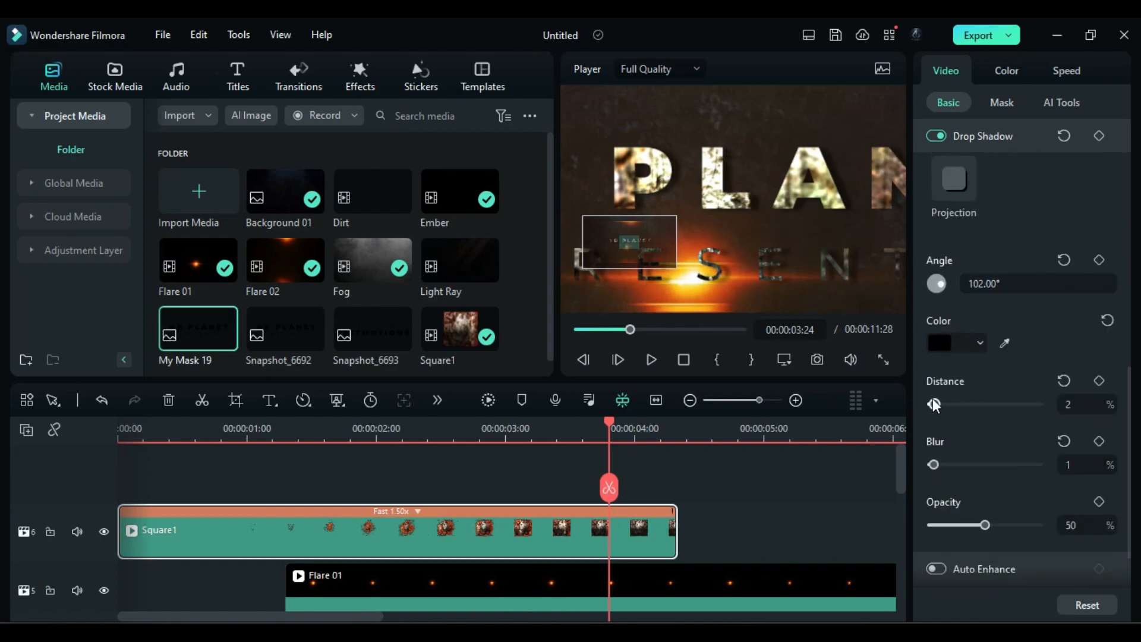
{"action": "left_click", "coordinate": [784, 360]}
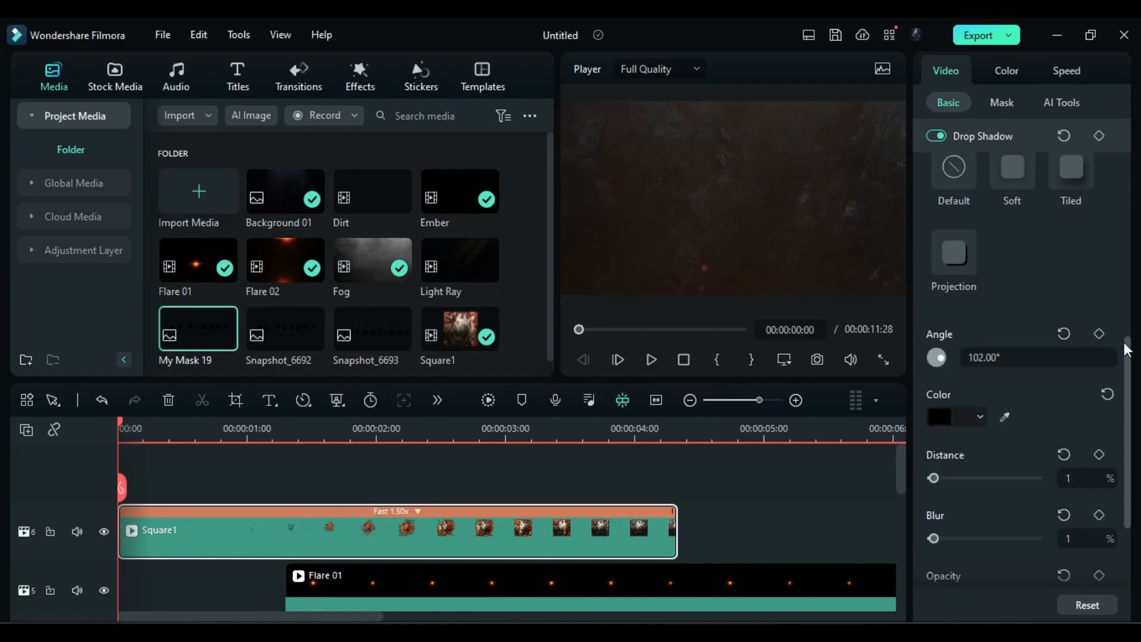
{"action": "scroll", "scroll_direction": "up", "scroll_amount": 3}
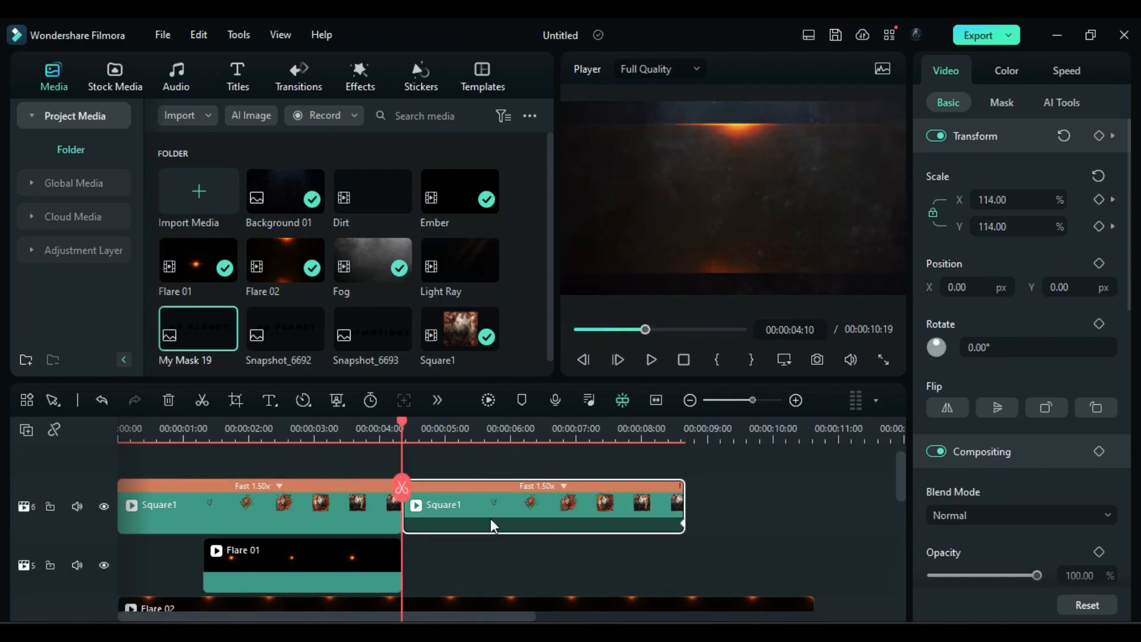
- Reverse the second Square1 piece at 2.50x speed and copy both pieces to a new track
{"action": "left_click", "coordinate": [304, 400]}
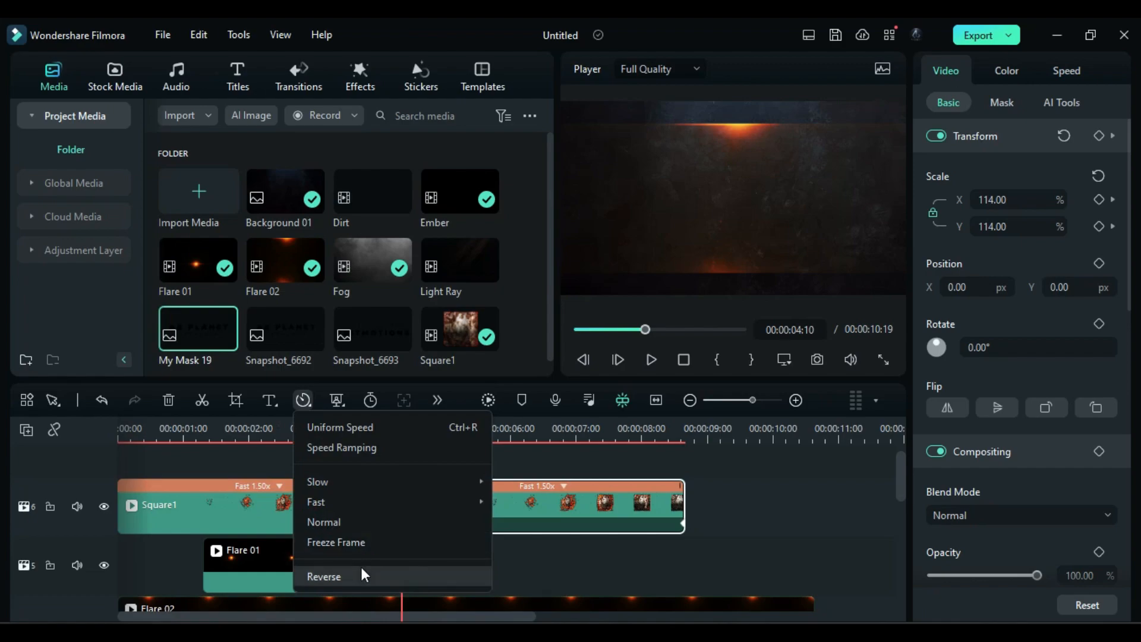
{"action": "left_click", "coordinate": [324, 577]}
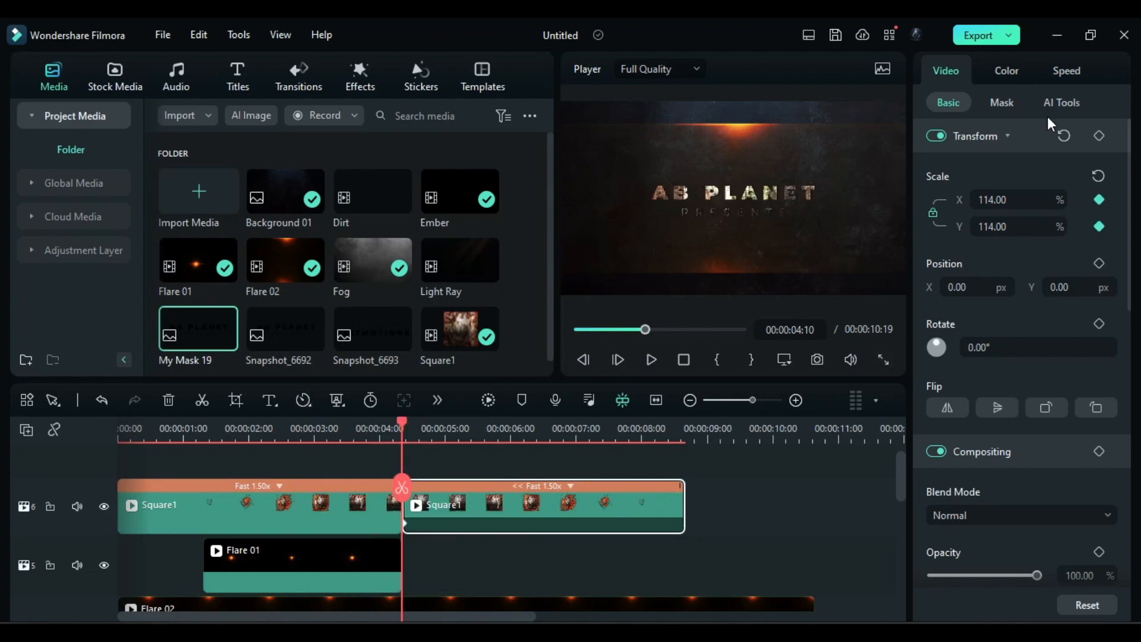
{"action": "left_click", "coordinate": [1067, 71]}
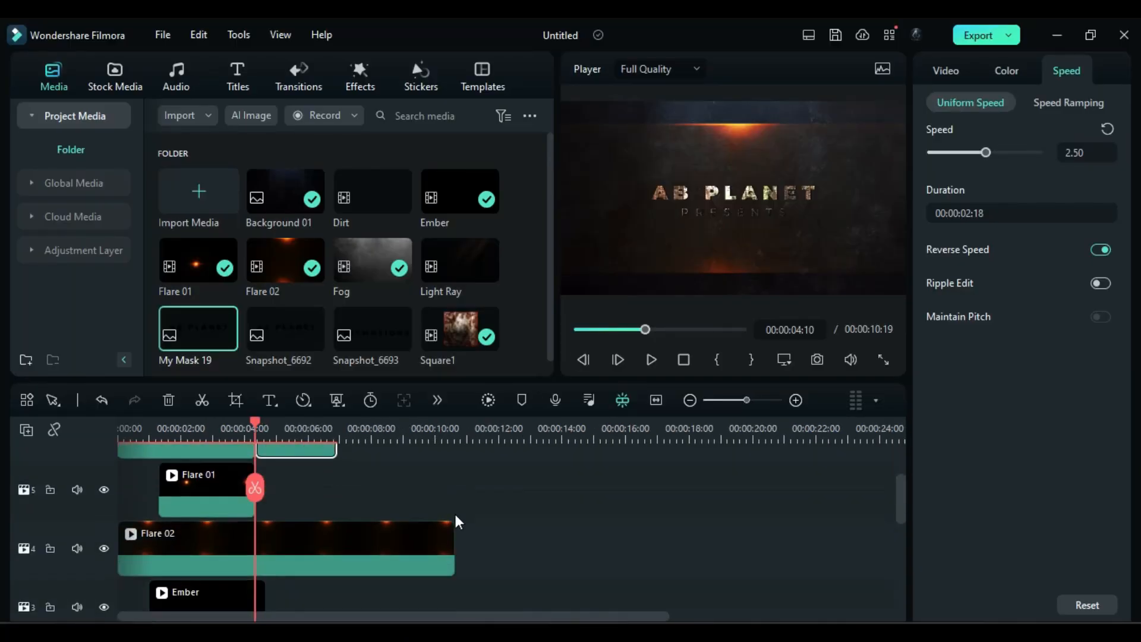
{"action": "left_click", "coordinate": [185, 505]}
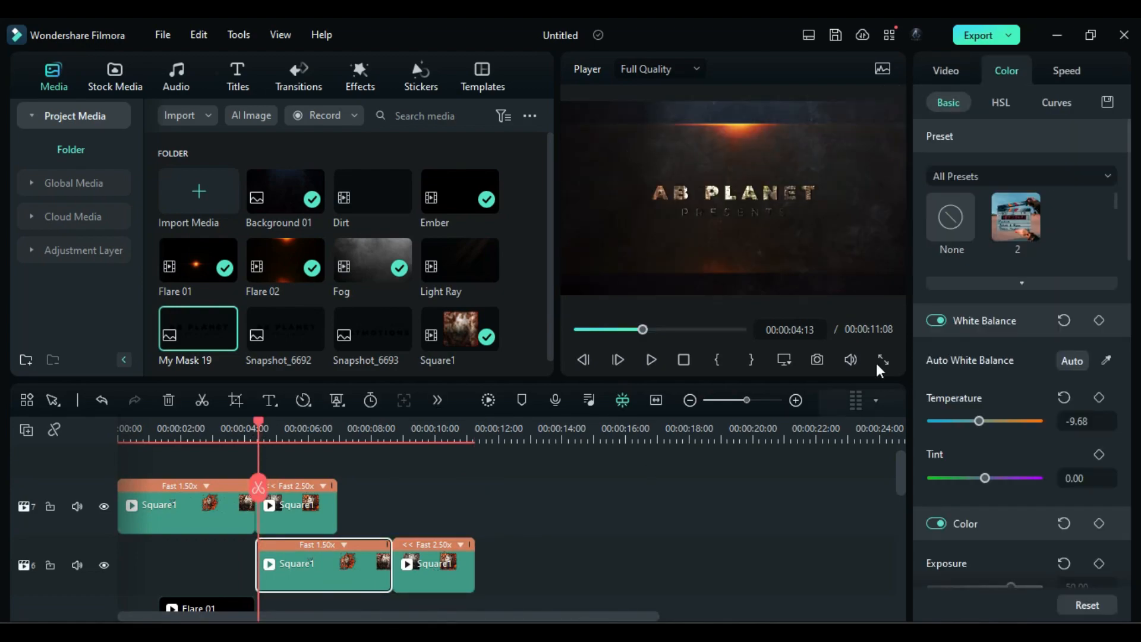
- Import the EDITMOTIONS snapshot as a custom mask and apply it to the copied Square1 clips
{"action": "left_click", "coordinate": [949, 148]}
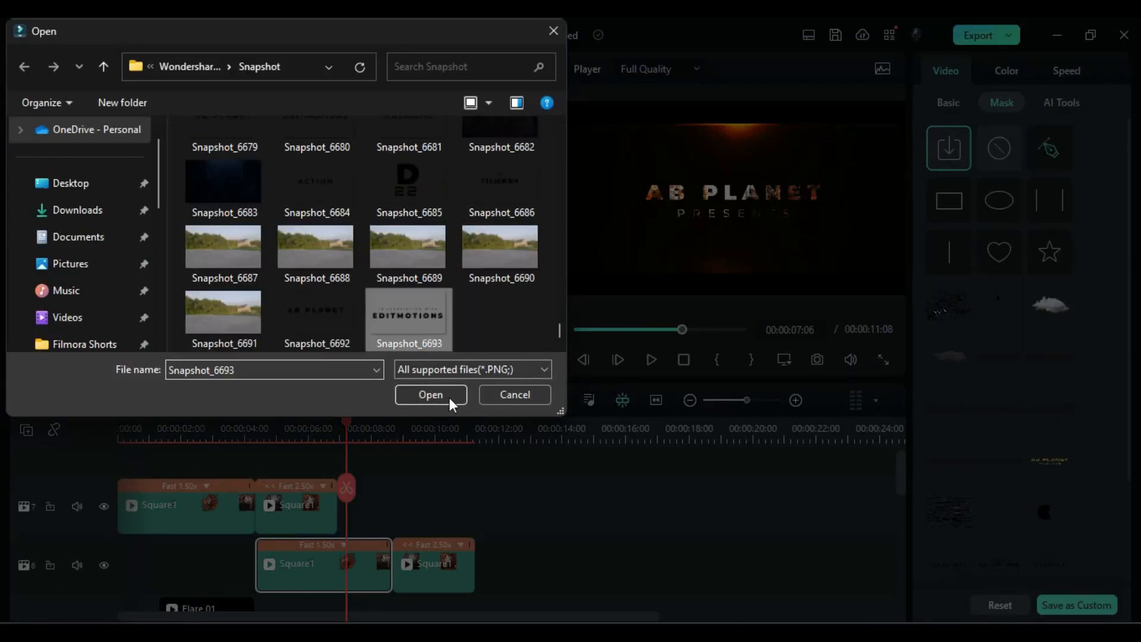
{"action": "left_click", "coordinate": [430, 395]}
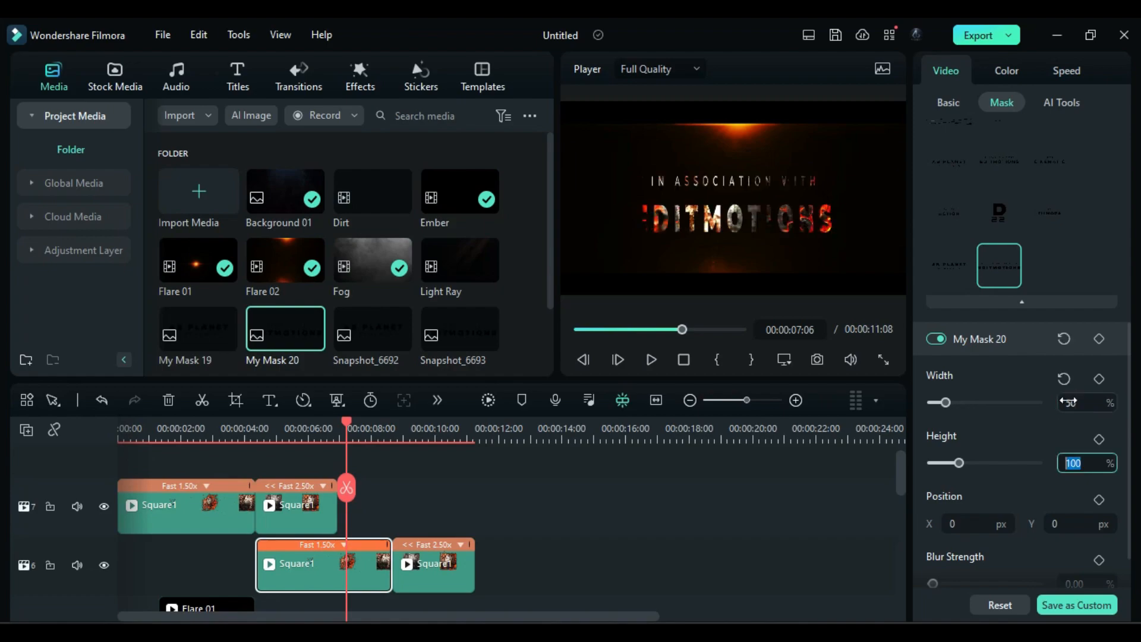
{"action": "type", "text": "40"}
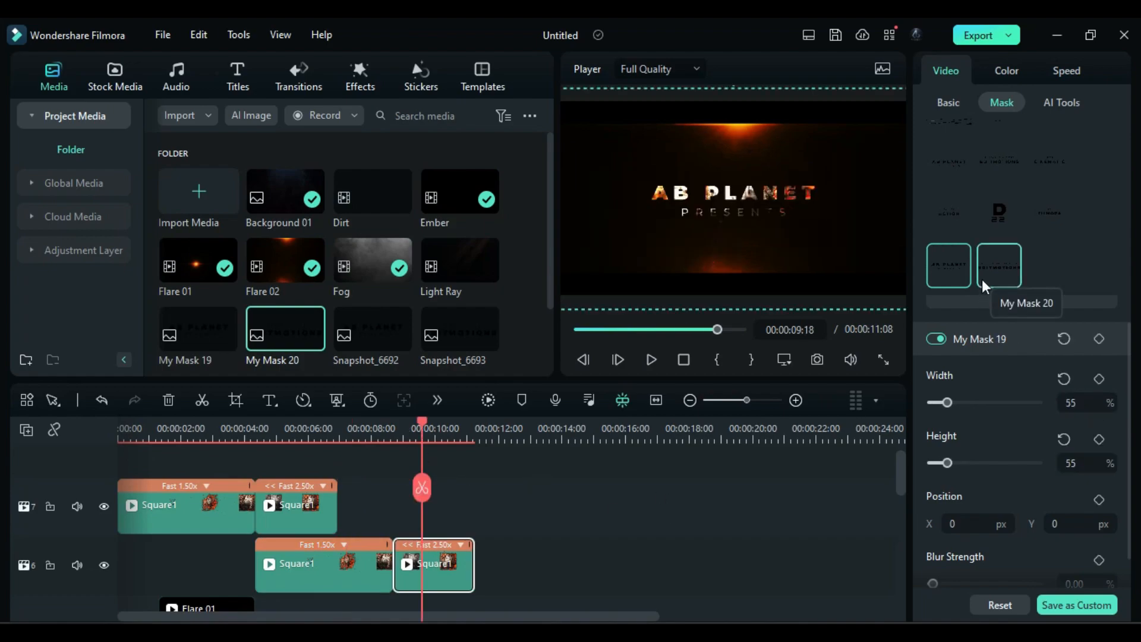
{"action": "left_click", "coordinate": [999, 265]}
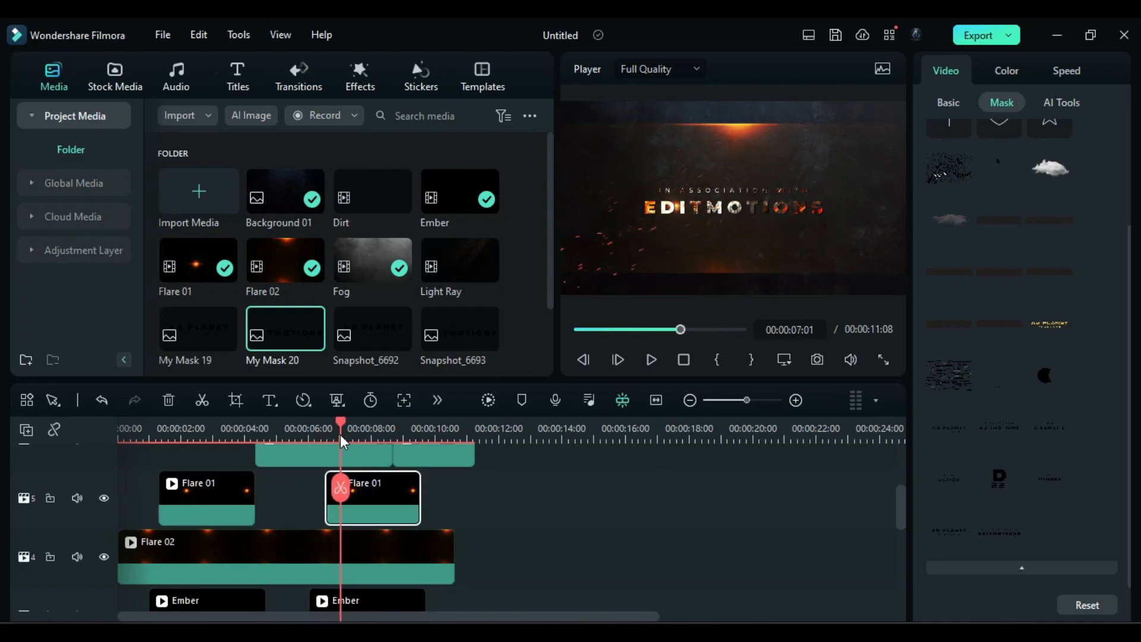
{"action": "left_click", "coordinate": [948, 102]}
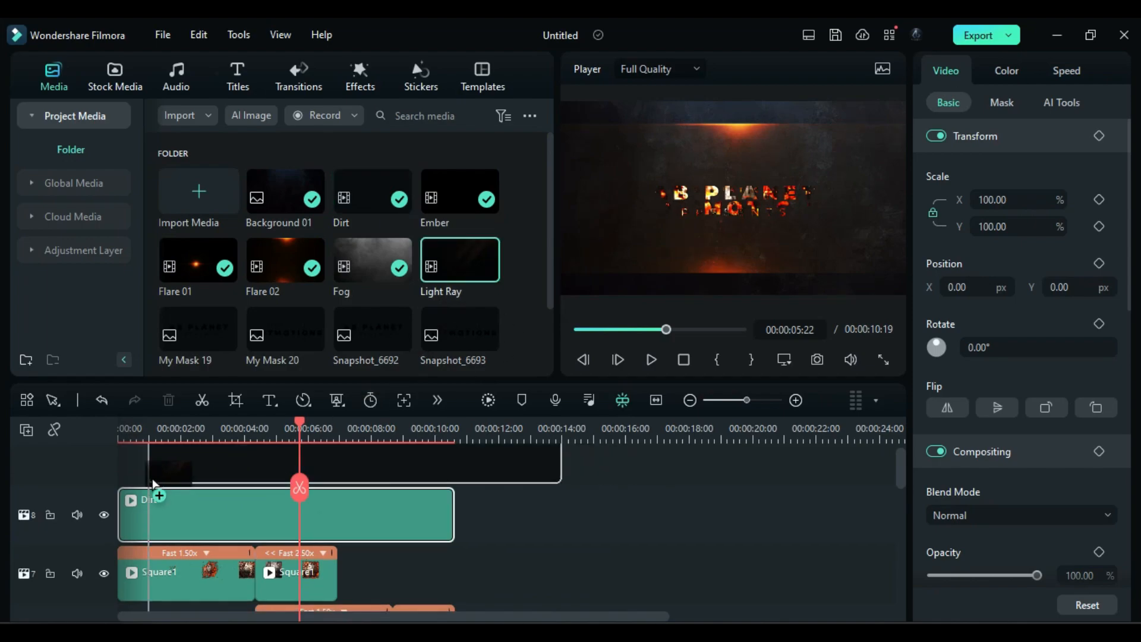
- Set the Light Ray clip's blend mode to Screen
{"action": "left_click", "coordinate": [1019, 515]}
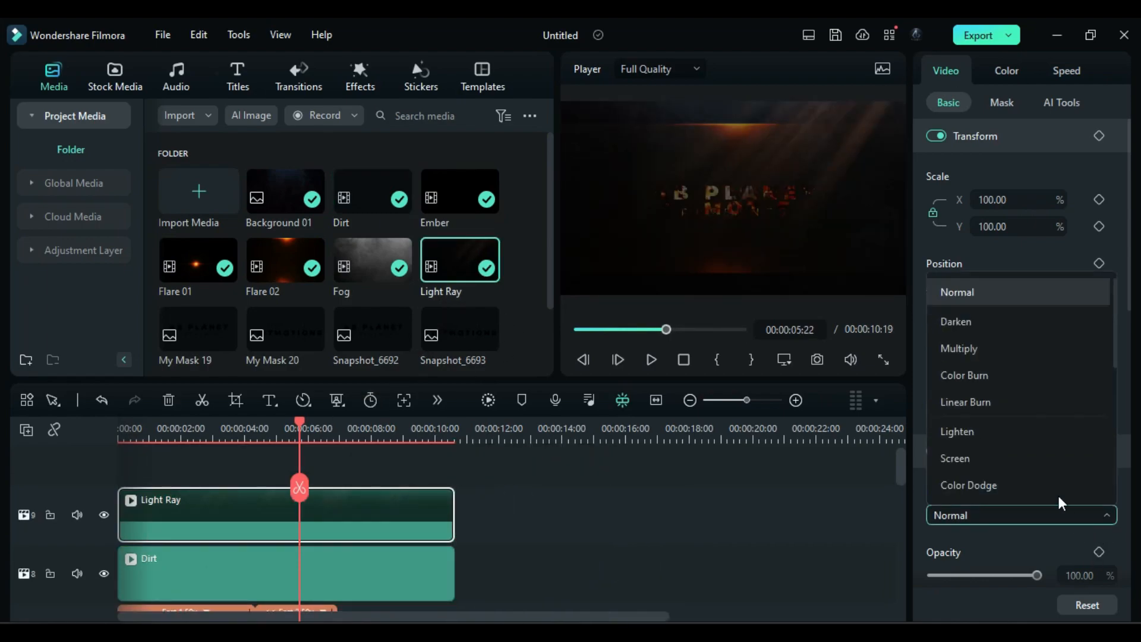
{"action": "left_click", "coordinate": [954, 457]}
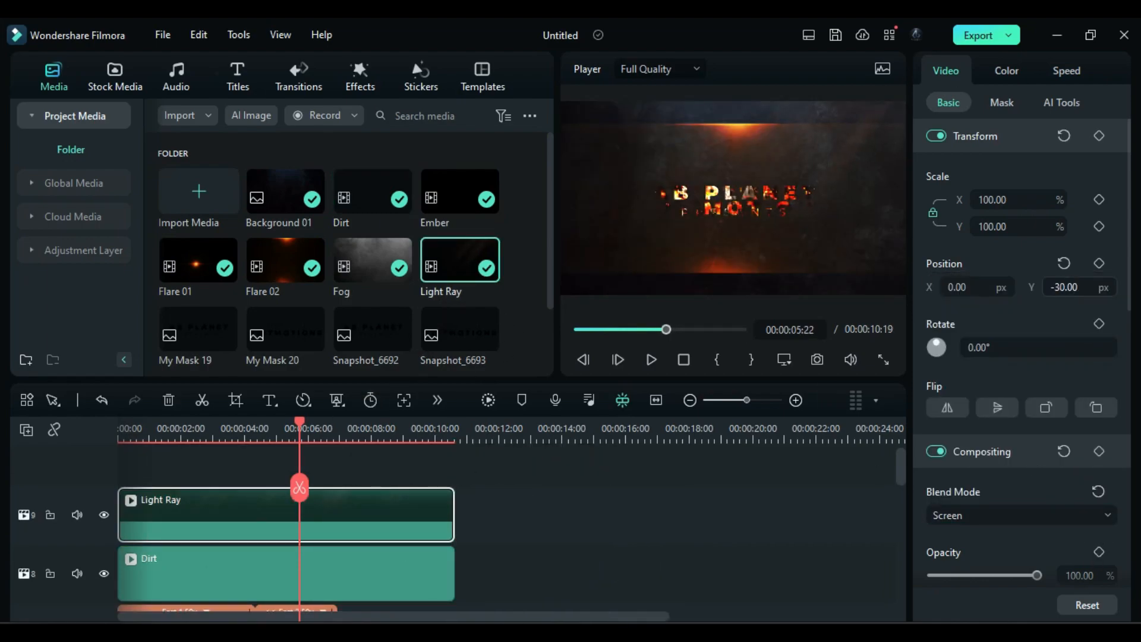
{"action": "left_click", "coordinate": [359, 75]}
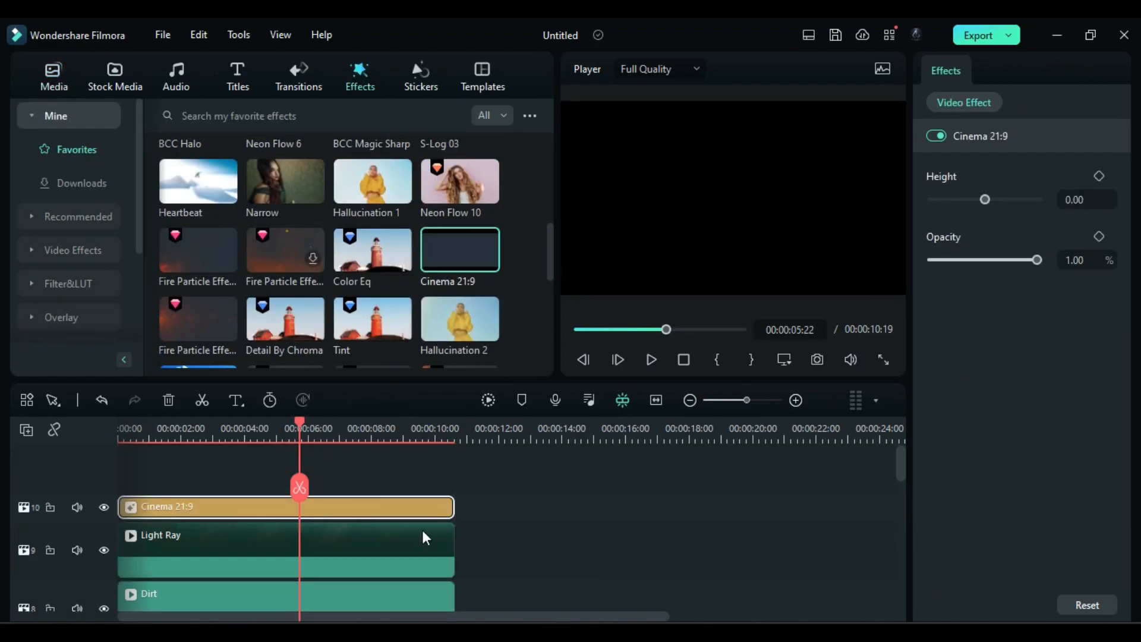
- Scroll down the workspace and play the intro from the start
{"action": "scroll", "scroll_direction": "down", "scroll_amount": 3}
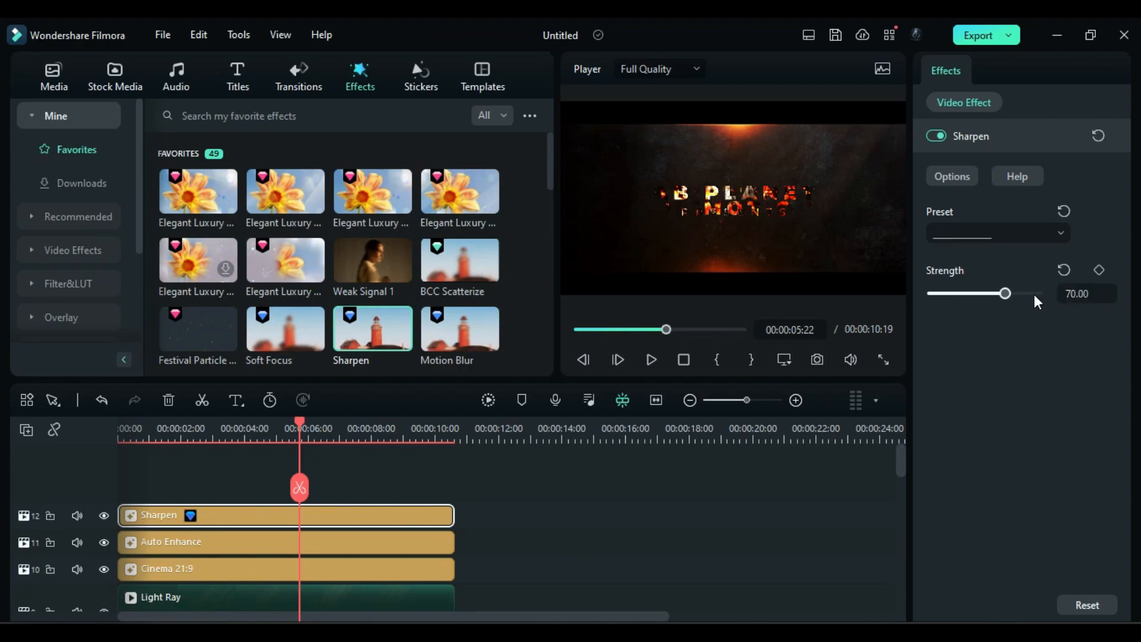
{"action": "scroll", "scroll_direction": "down", "scroll_amount": 3}
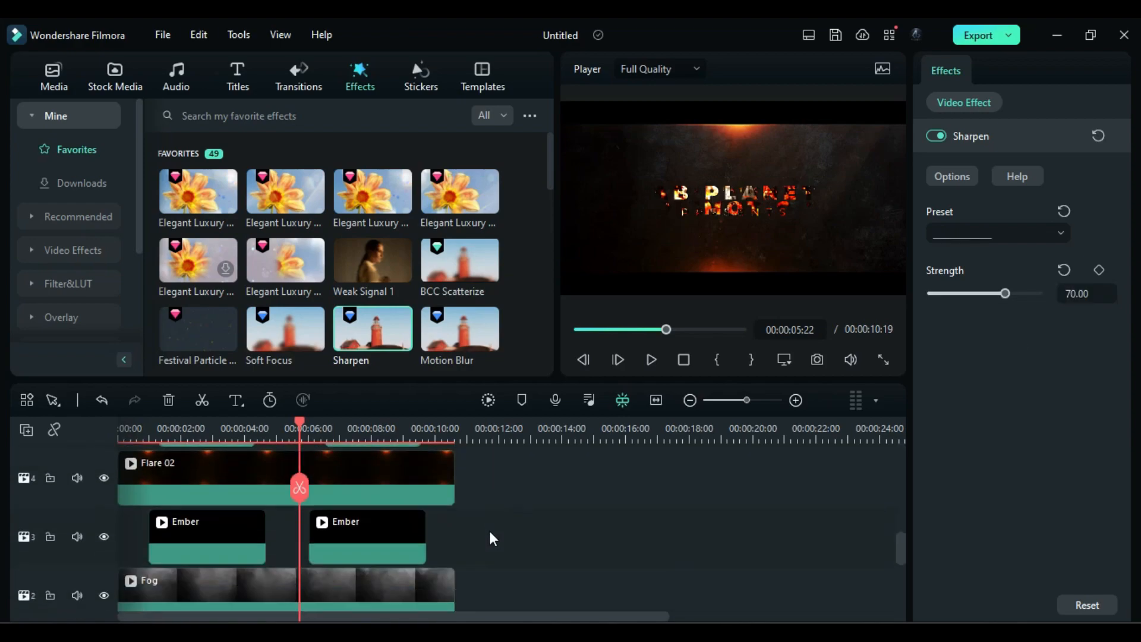
{"action": "scroll", "scroll_direction": "down", "scroll_amount": 3}
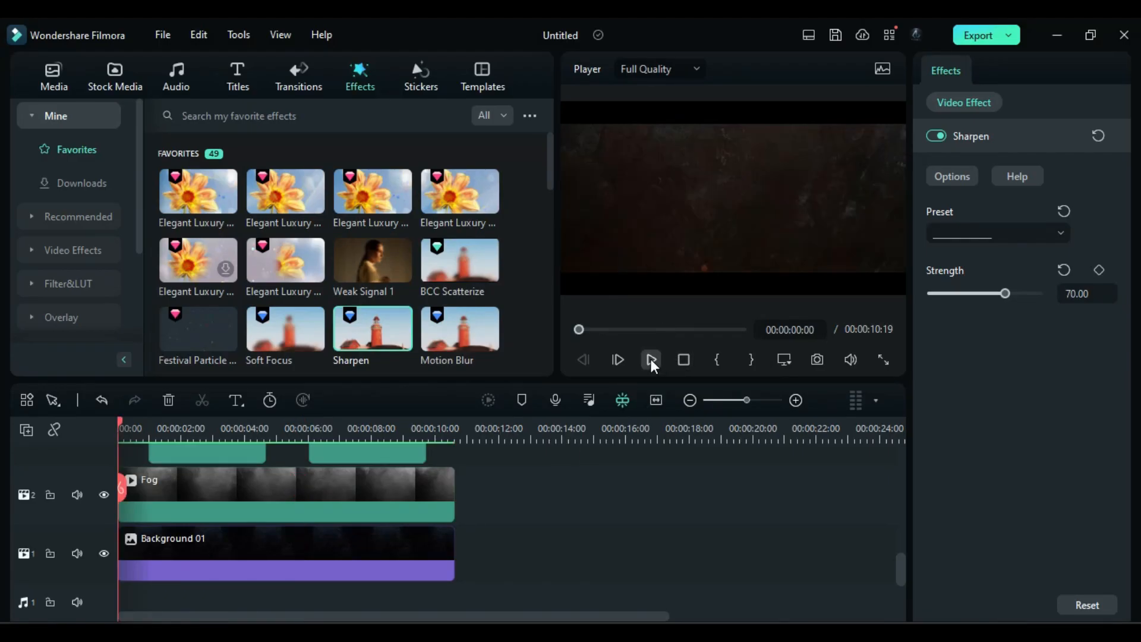
{"action": "left_click", "coordinate": [650, 359]}
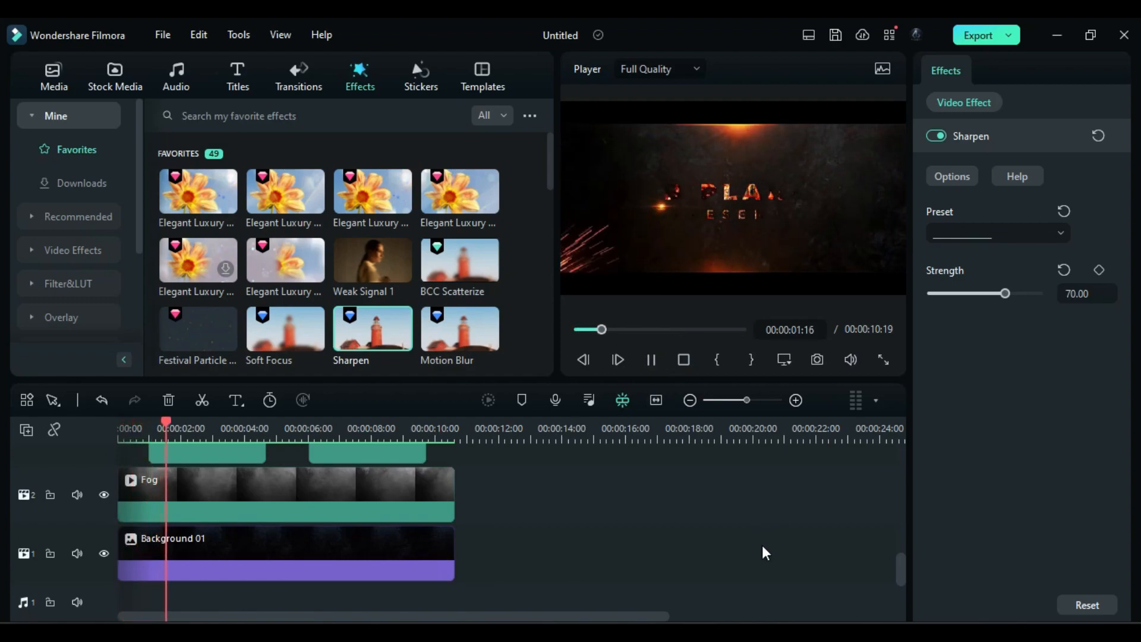